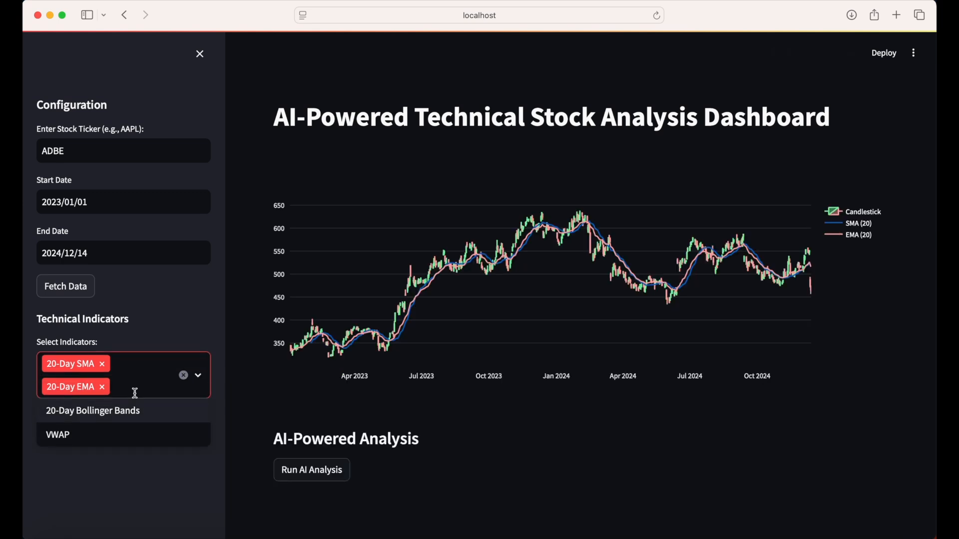
Add 20-Day Bollinger Bands and VWAP to the ADBE candlestick chart indicators.
left_click(57, 434)
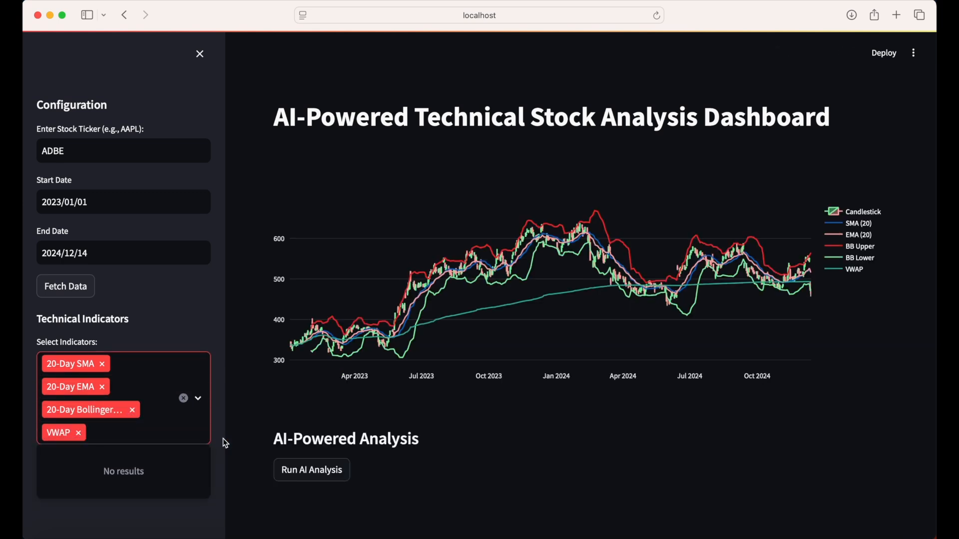
left_click(311, 469)
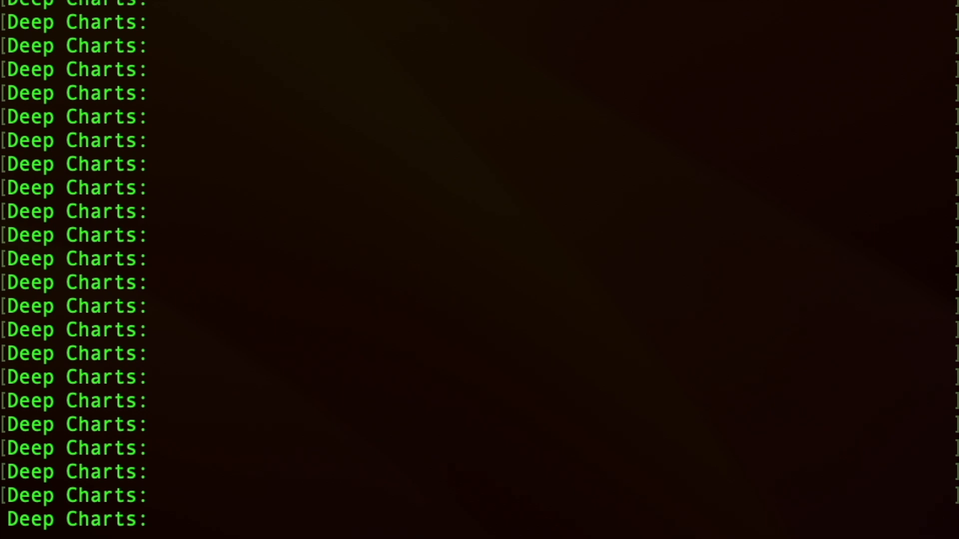
Enter the 'ollama run llam...' command to launch the local llama model.
type("ollama run llam")
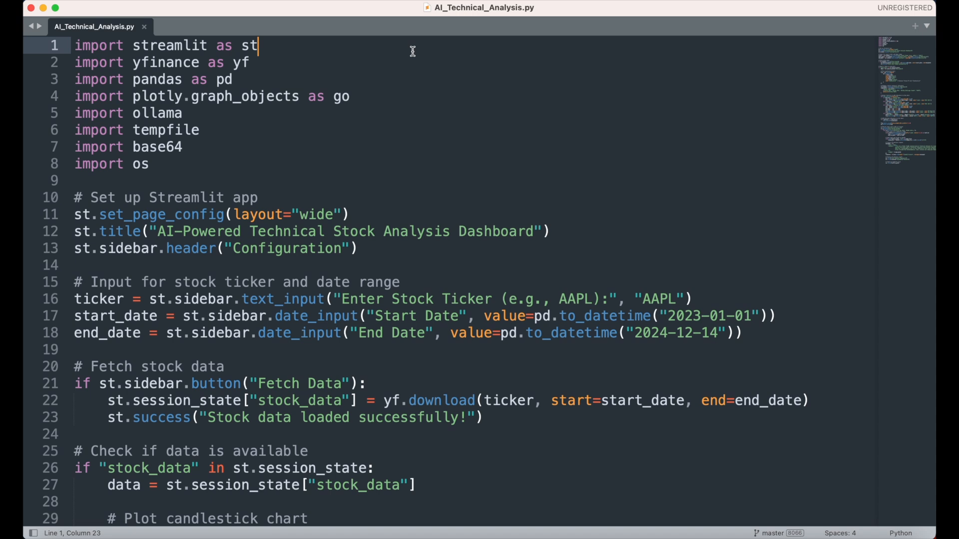
mouse_move(367, 108)
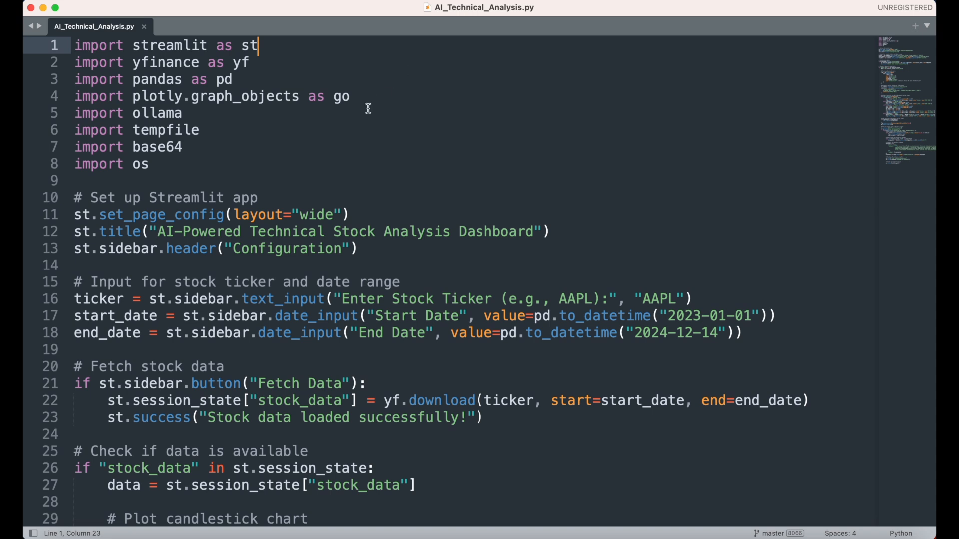
left_click(150, 164)
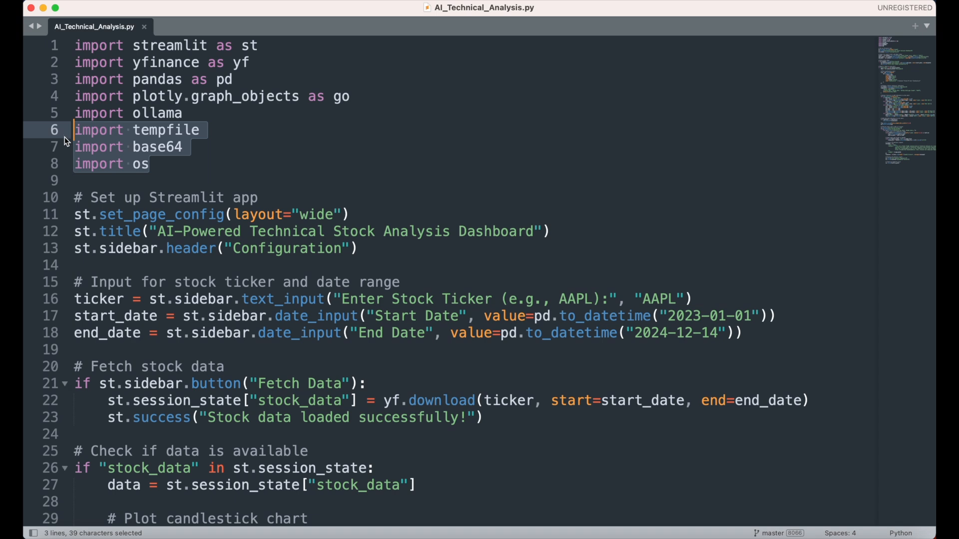
mouse_move(141, 173)
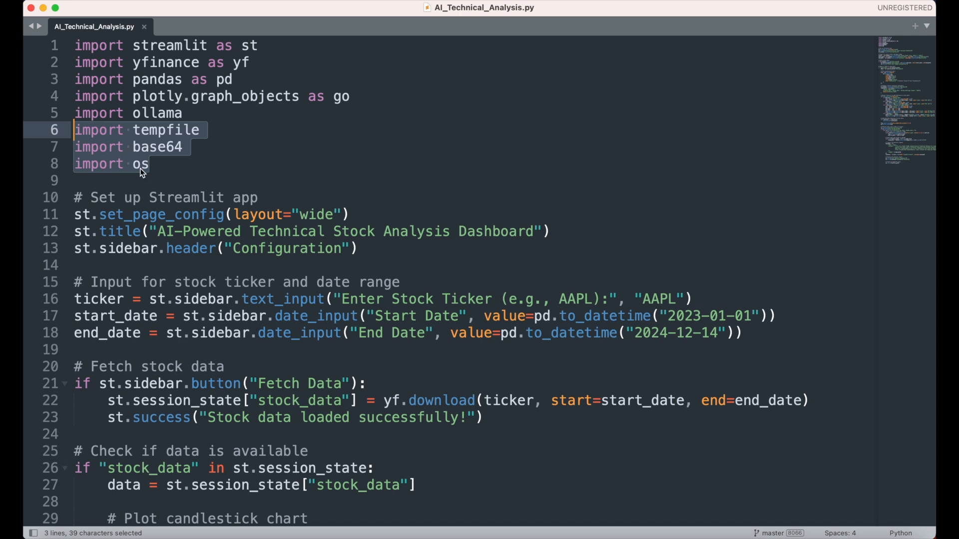
left_click(576, 196)
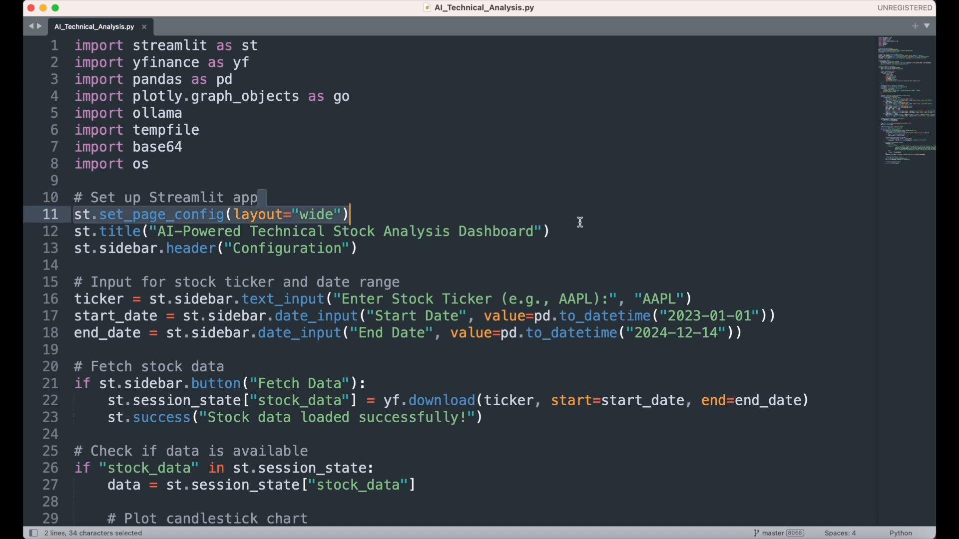
left_click(549, 231)
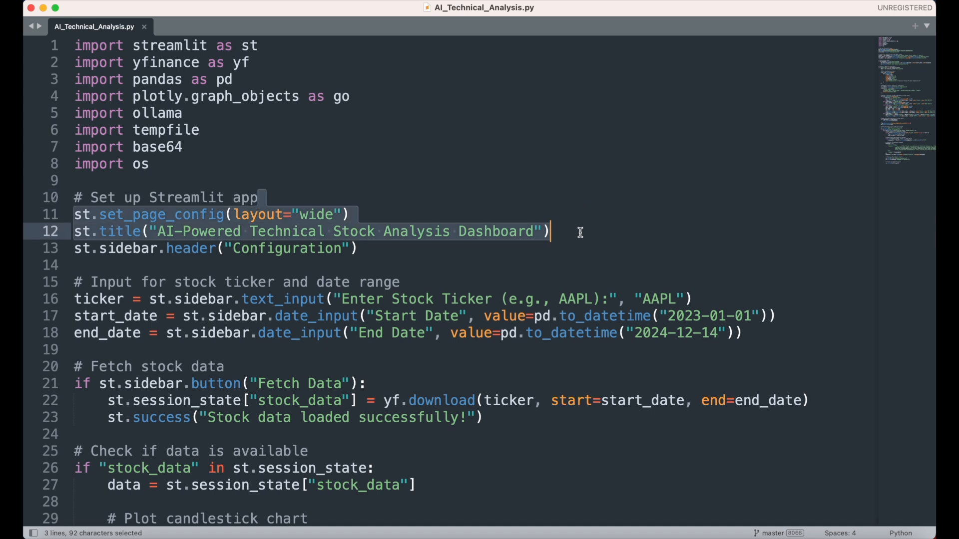
left_click(359, 249)
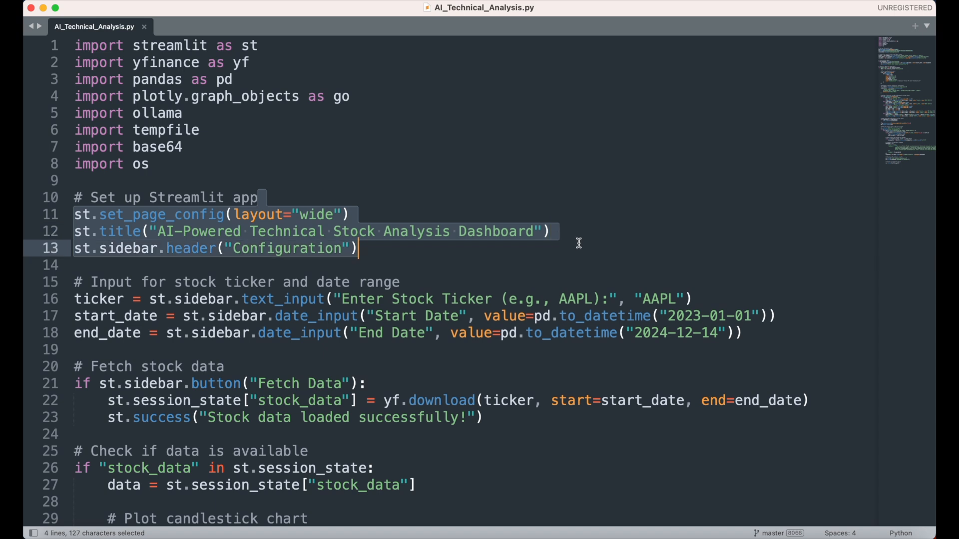
left_click(555, 265)
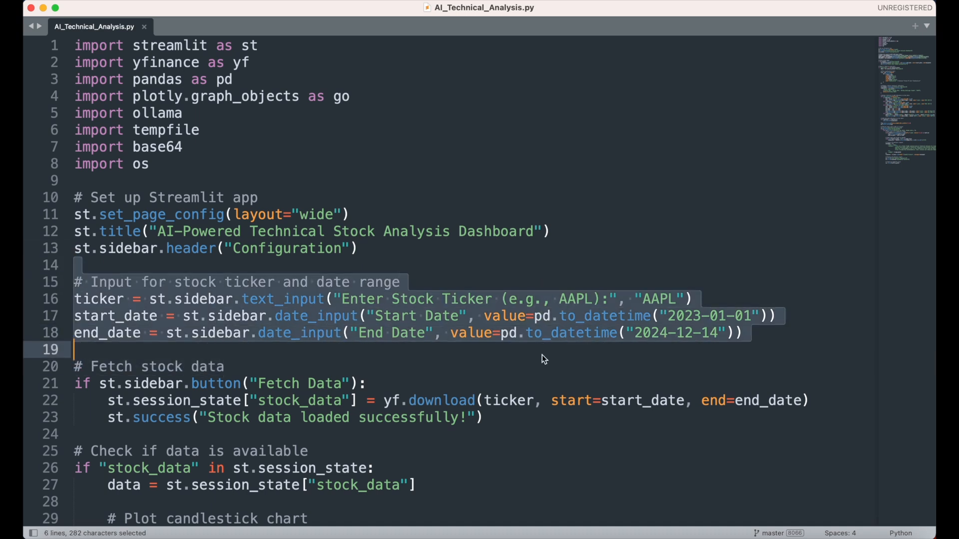
left_click(542, 355)
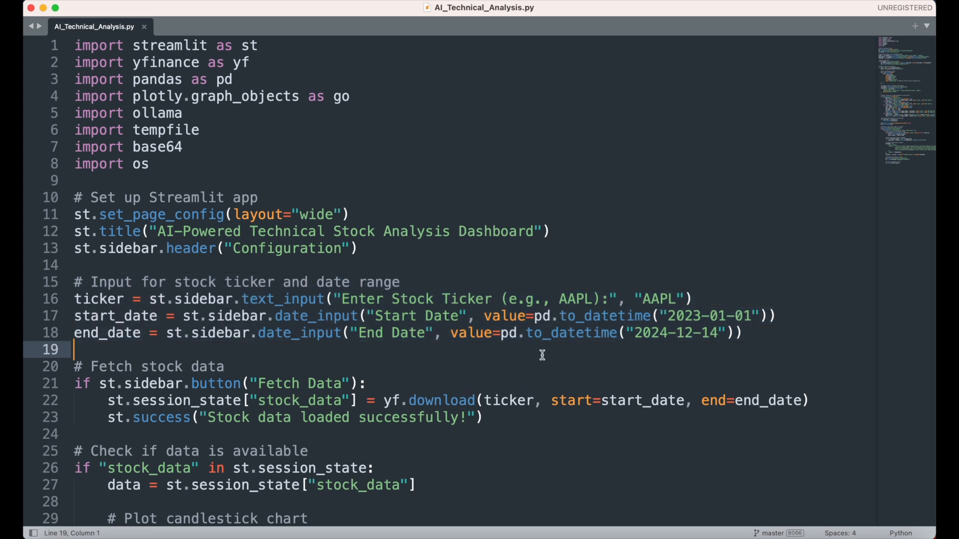
double_click(204, 299)
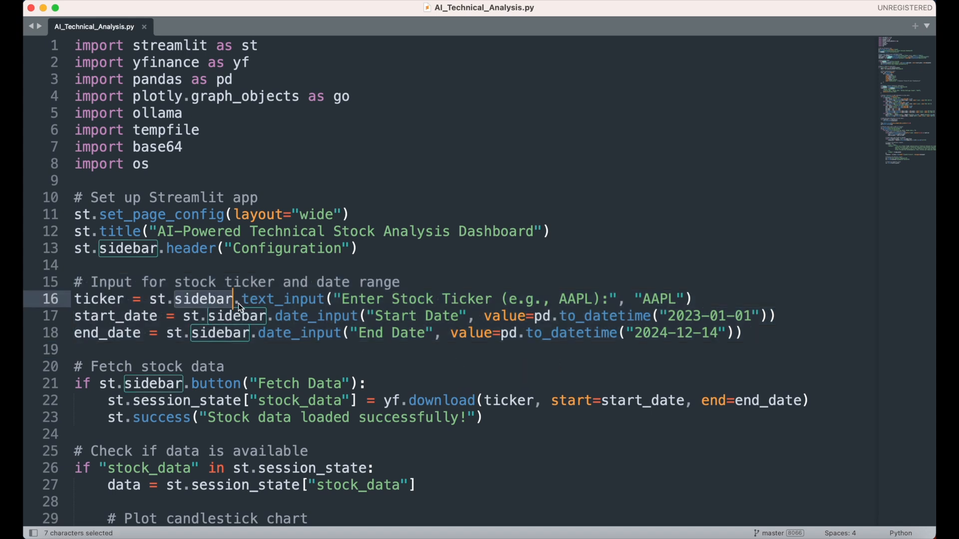
double_click(282, 298)
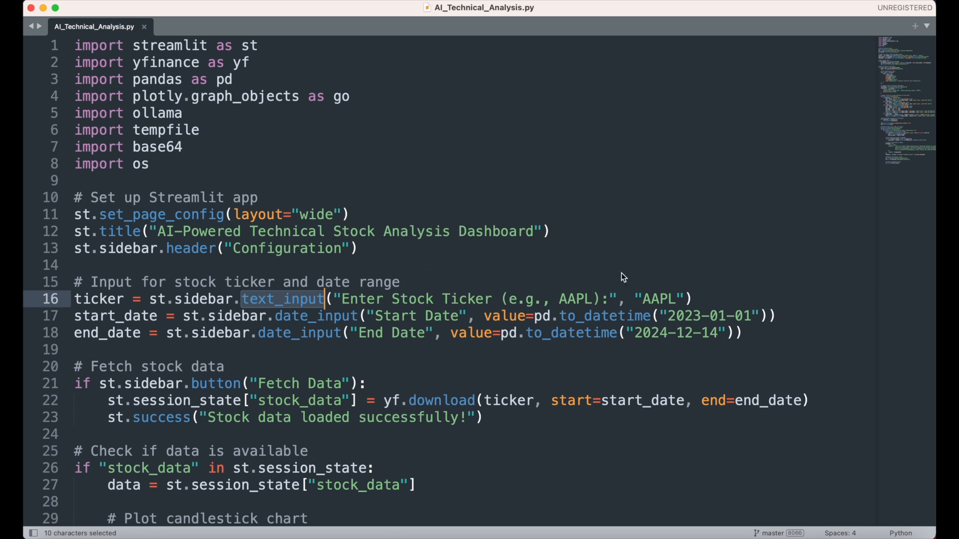
double_click(654, 299)
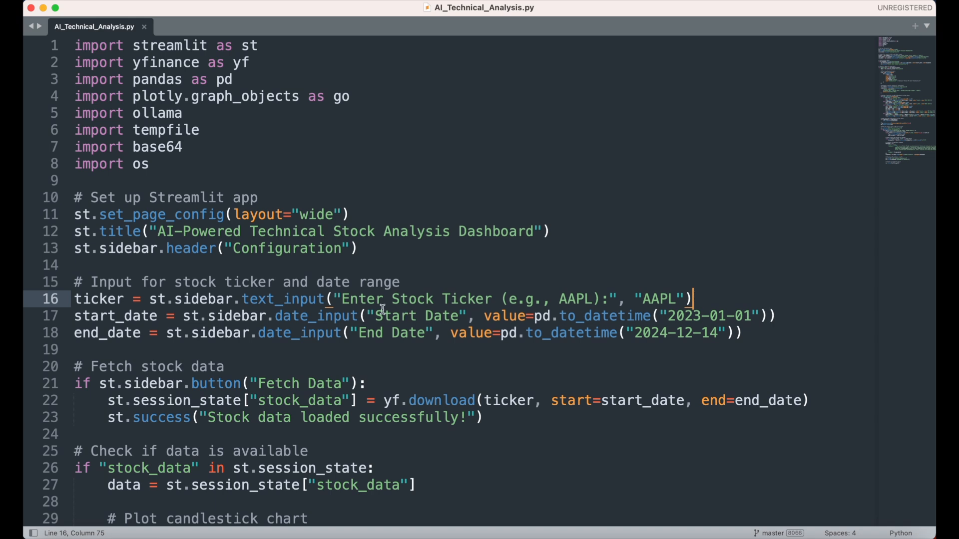
double_click(316, 316)
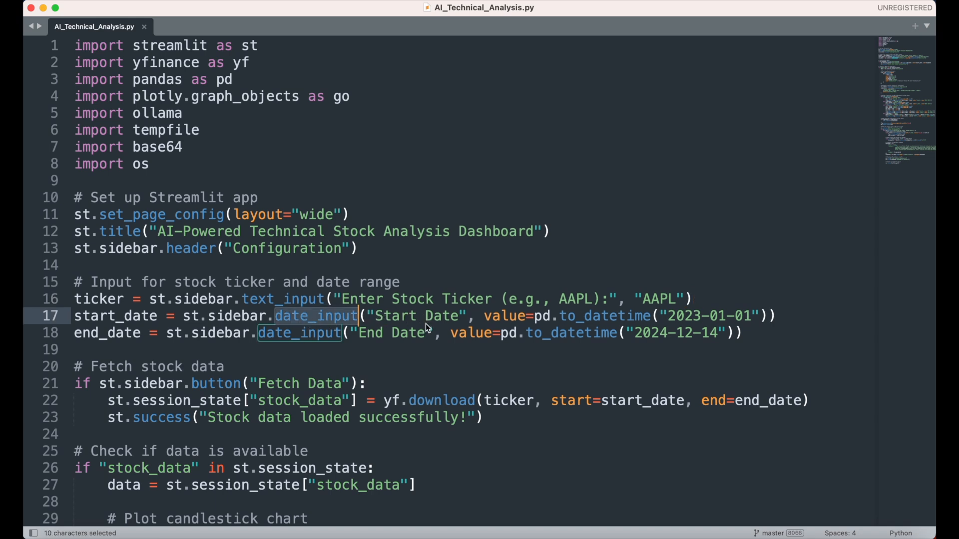
left_click(438, 349)
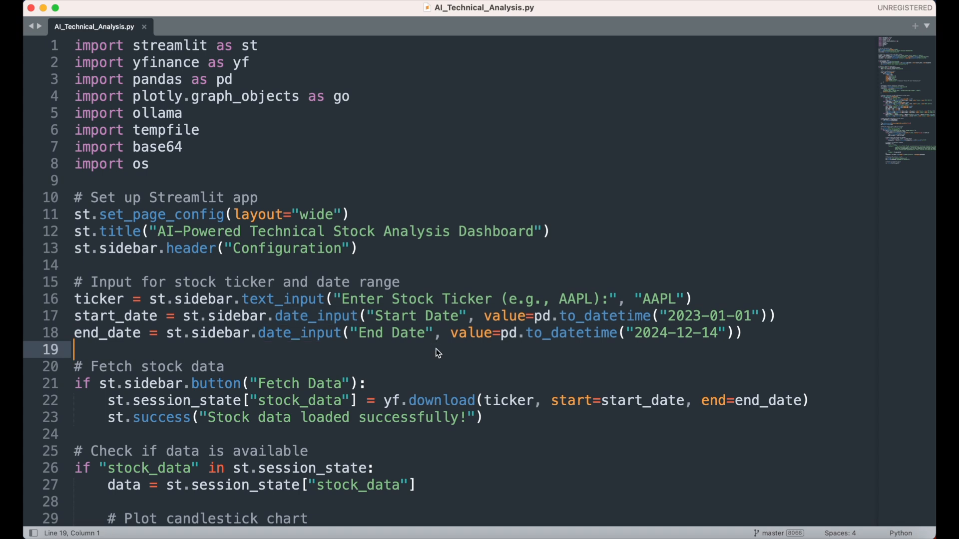
mouse_move(436, 350)
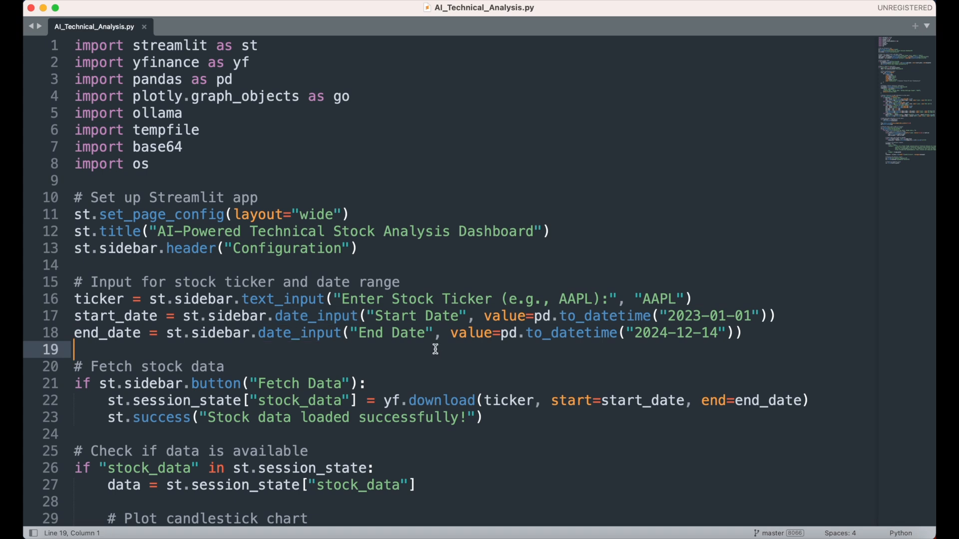
left_click(225, 367)
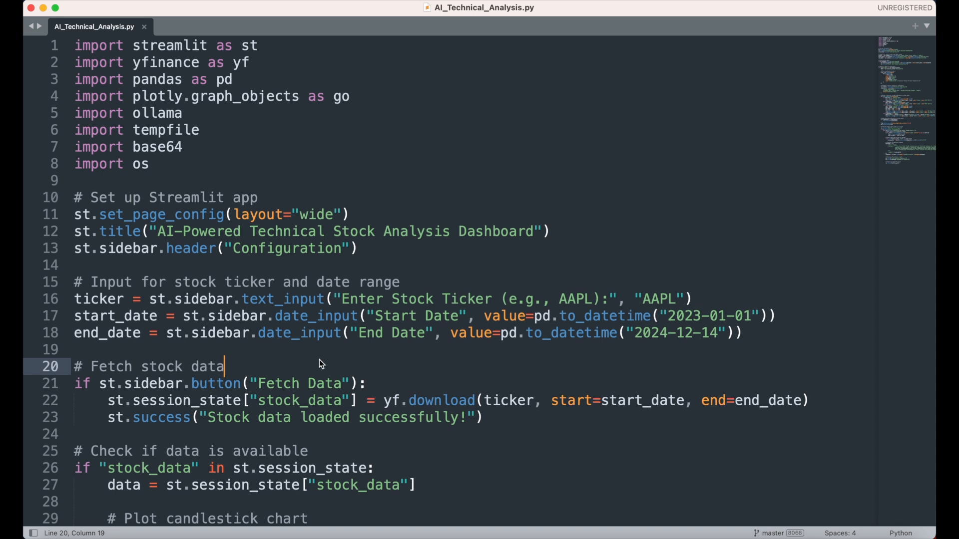
mouse_move(322, 362)
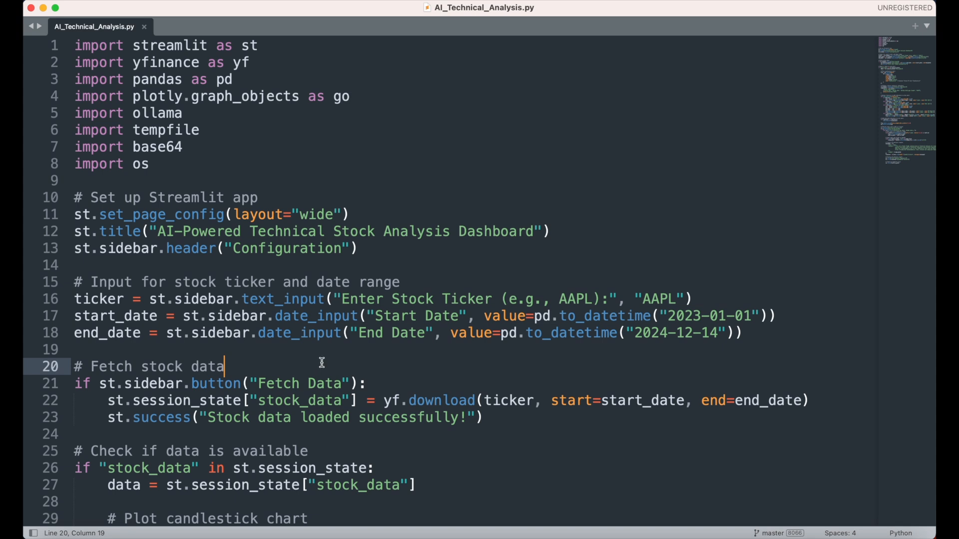
mouse_move(318, 369)
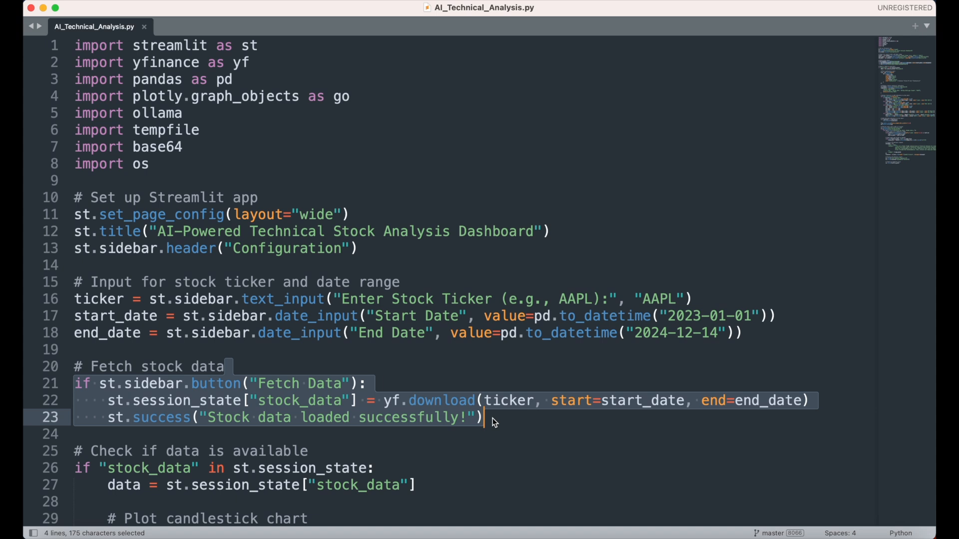
mouse_move(500, 424)
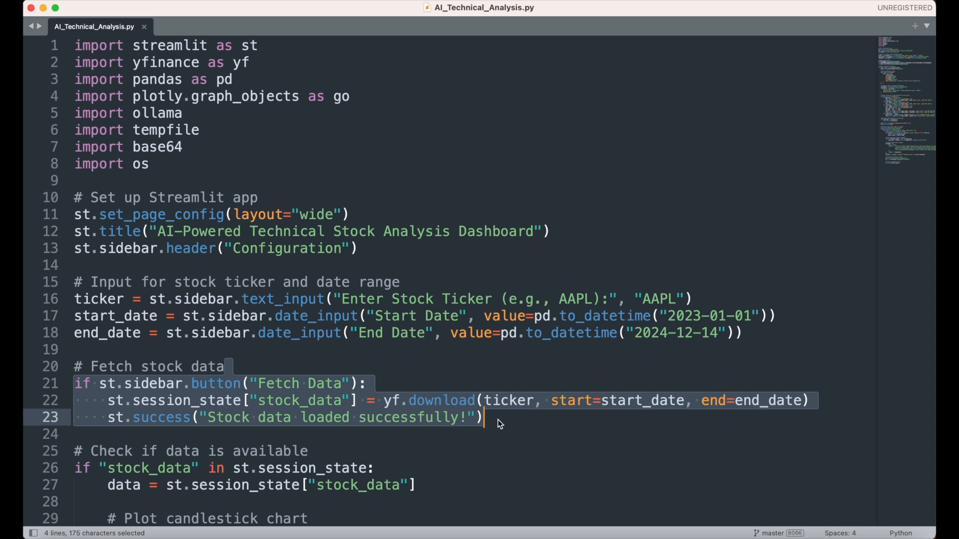
left_click(483, 418)
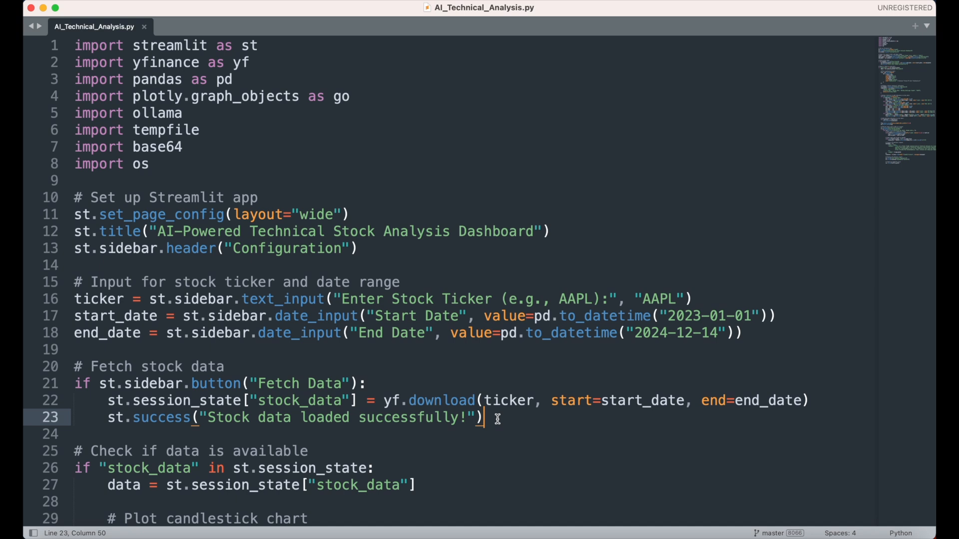
double_click(299, 400)
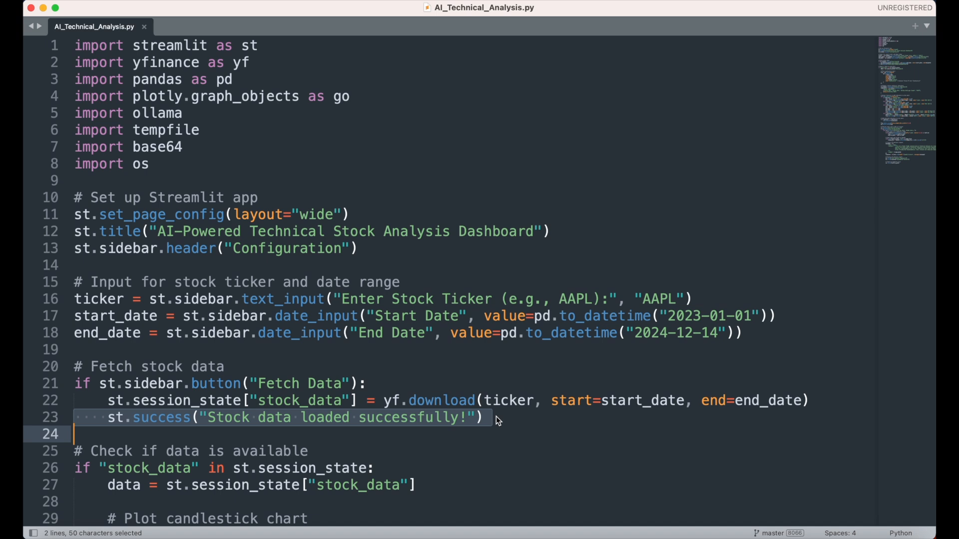
left_click(486, 418)
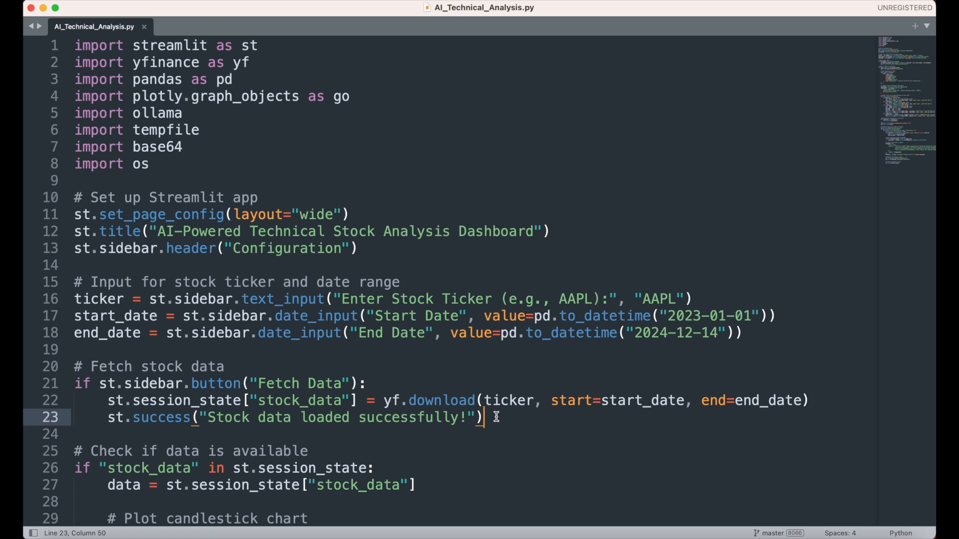
scroll("down", 3)
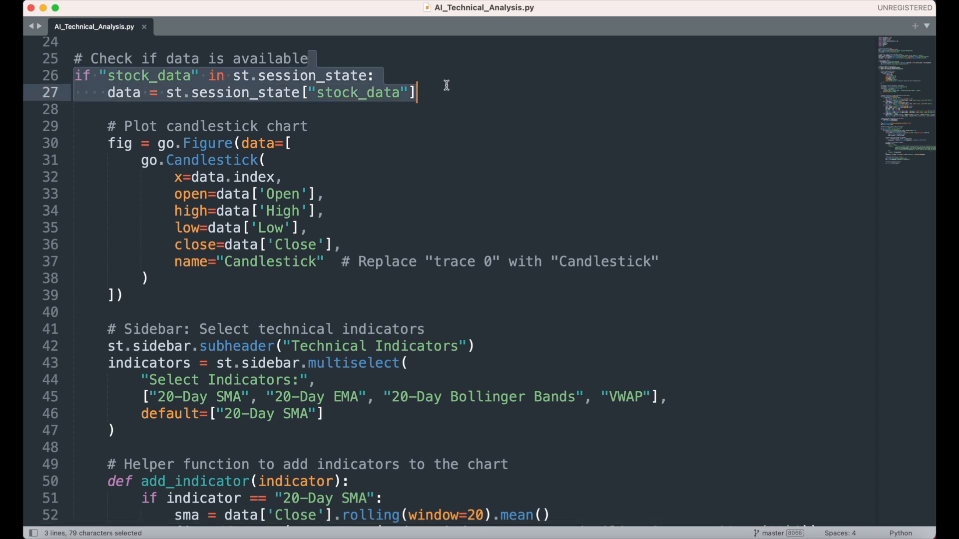
mouse_move(447, 90)
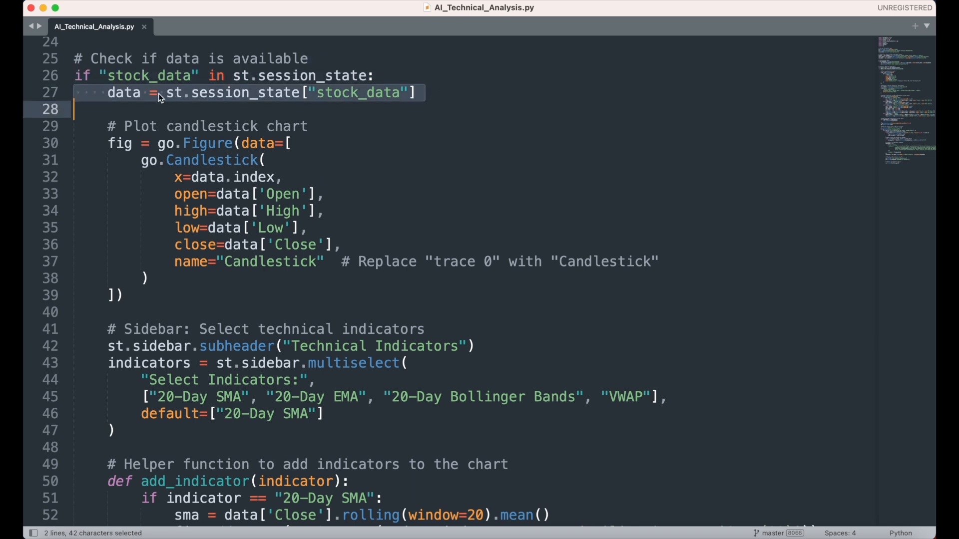
left_click(184, 109)
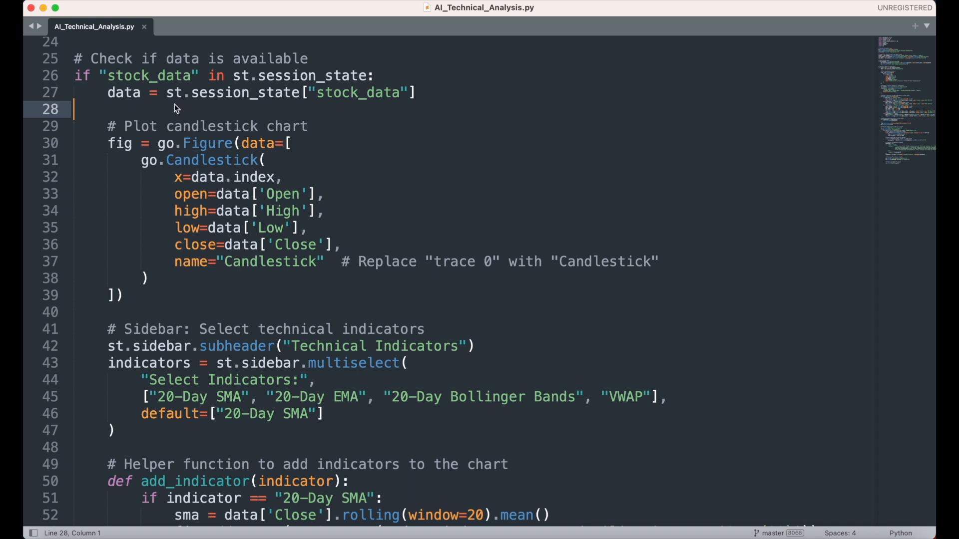
mouse_move(239, 119)
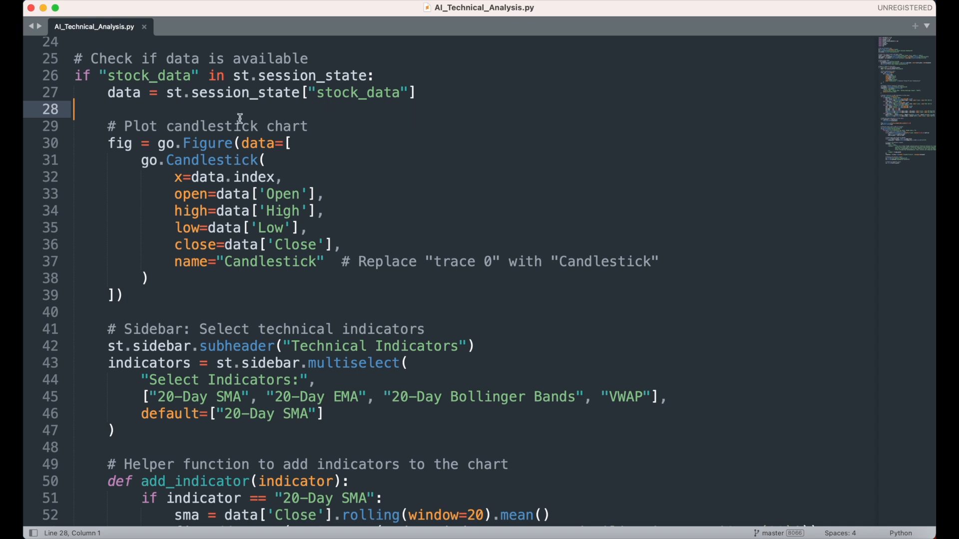
left_click(212, 143)
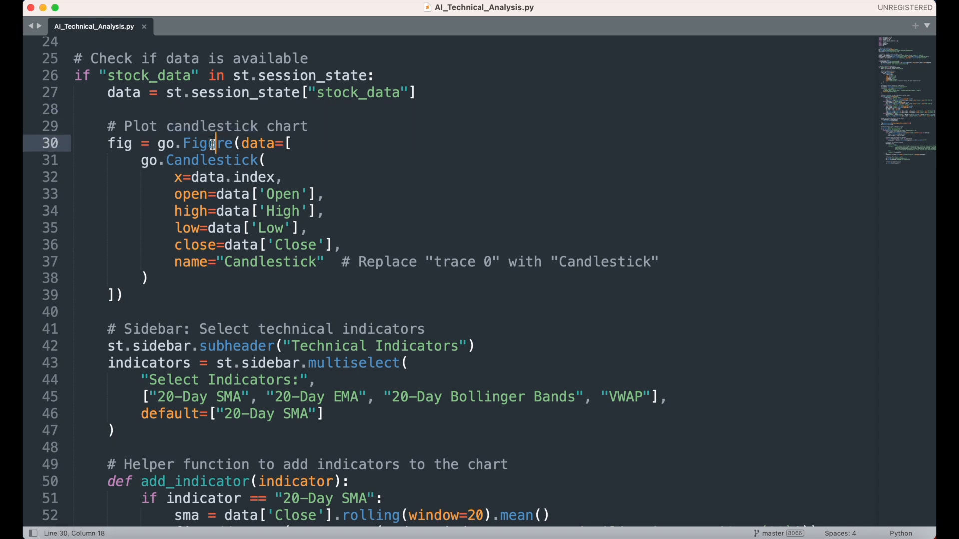
double_click(211, 160)
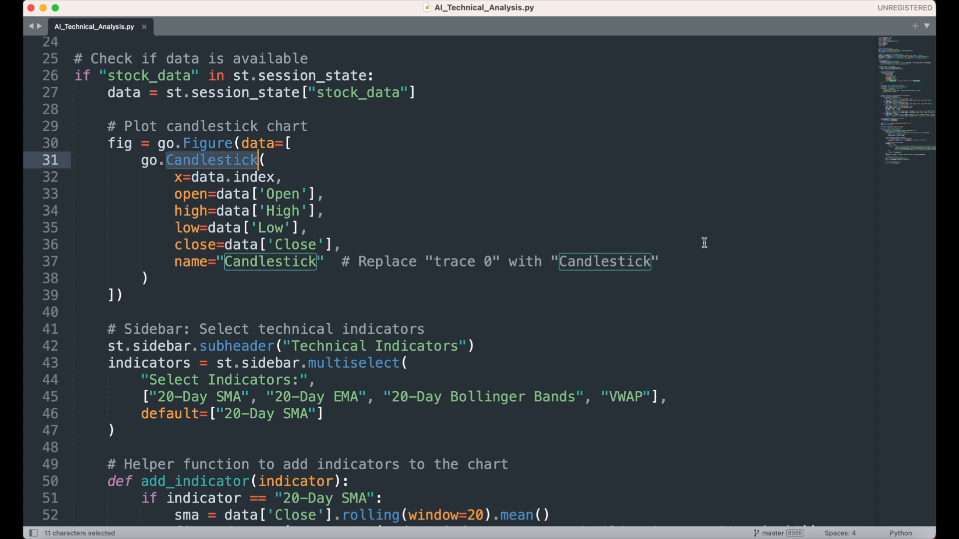
mouse_move(667, 230)
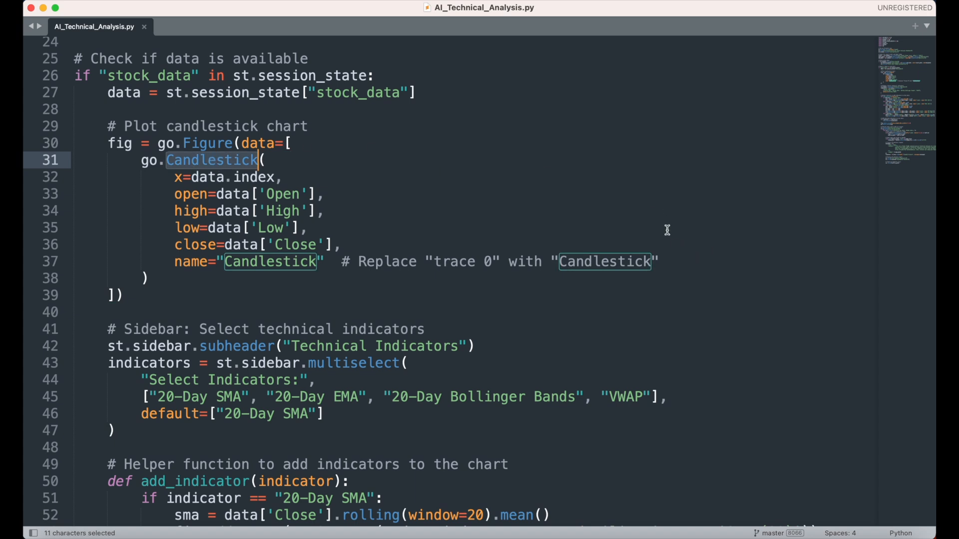
mouse_move(667, 260)
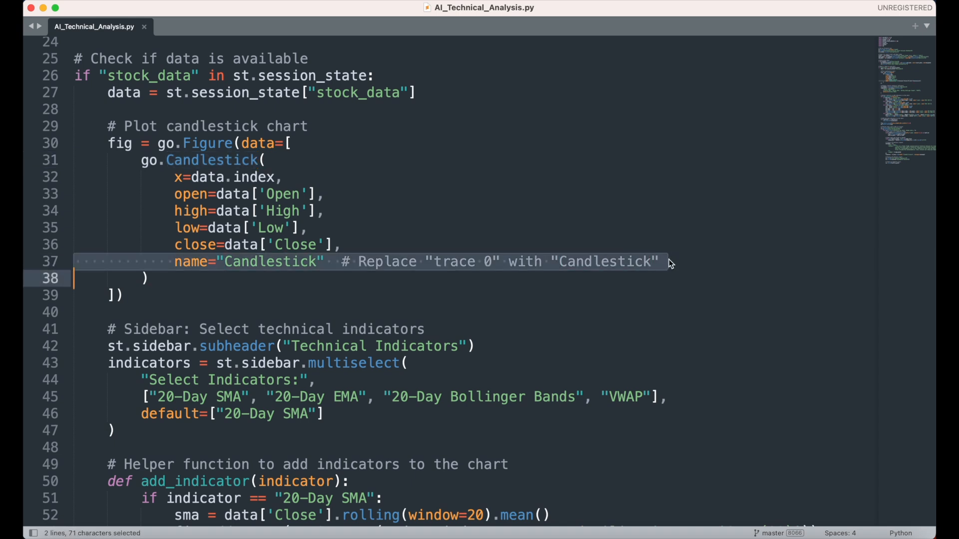
left_click(661, 261)
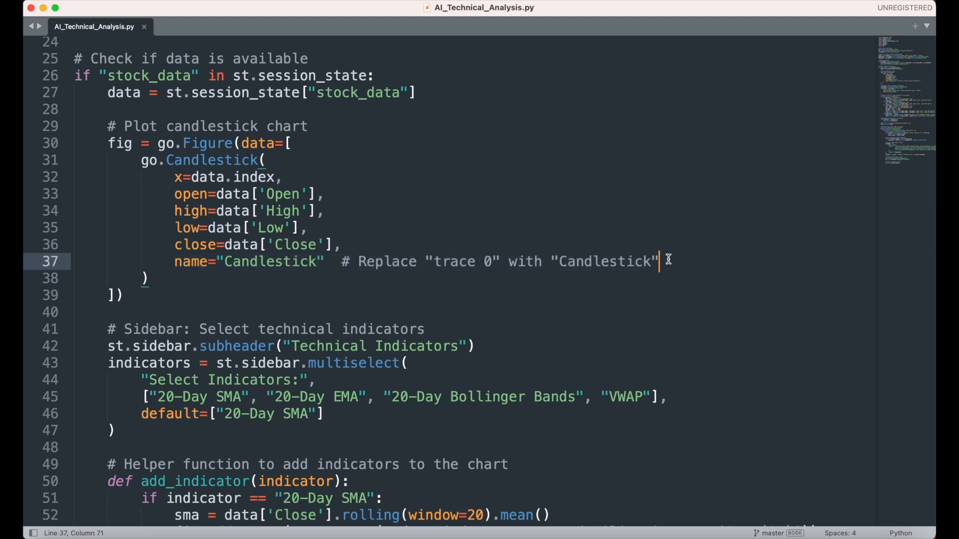
scroll("down", 3)
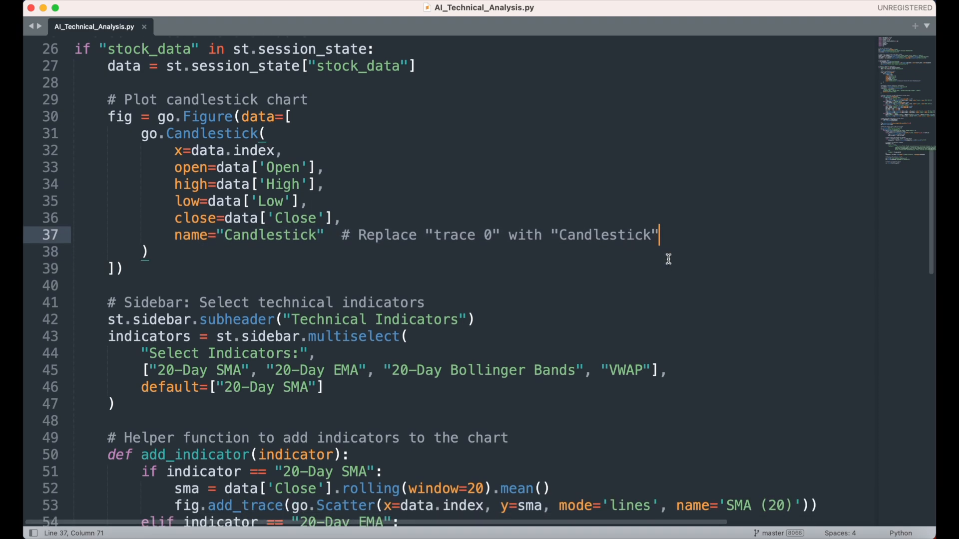
scroll("down", 3)
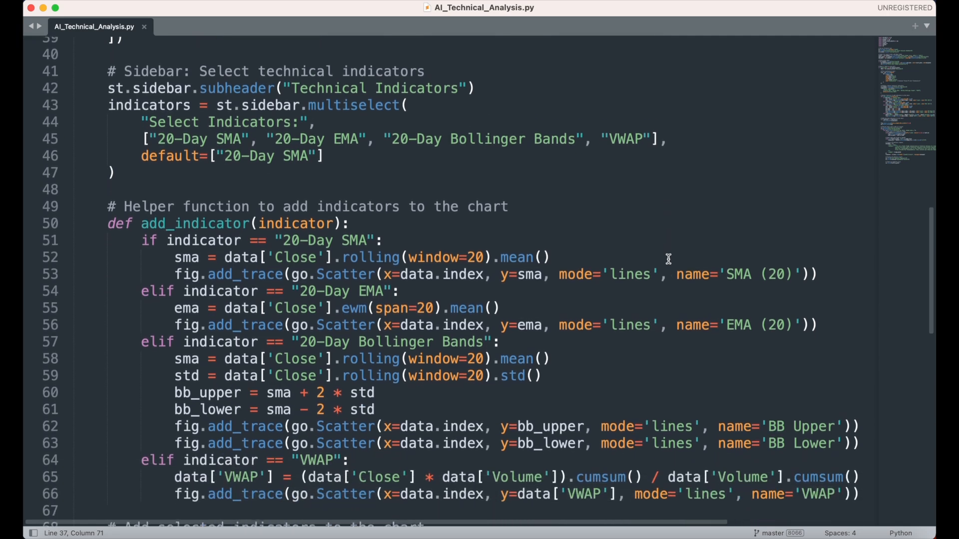
scroll("down", 3)
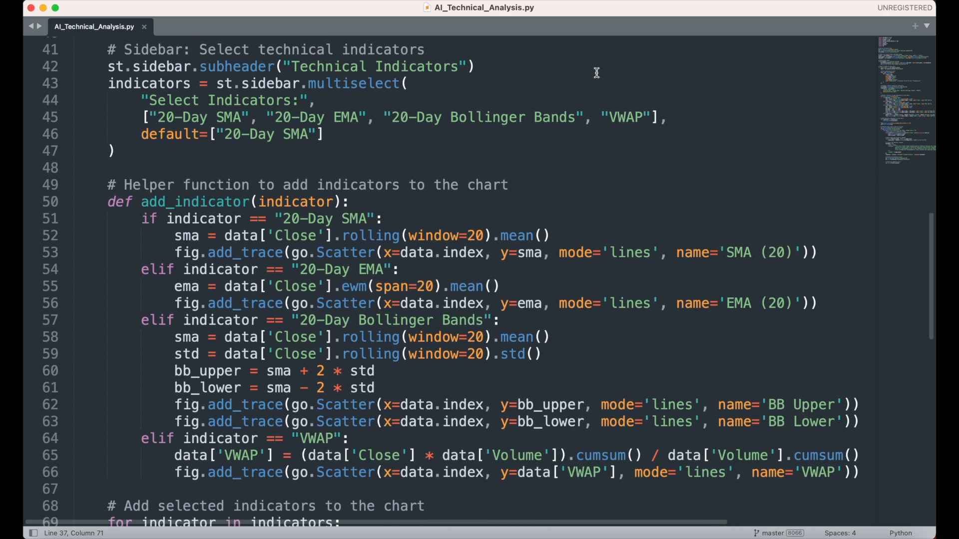
left_click(473, 67)
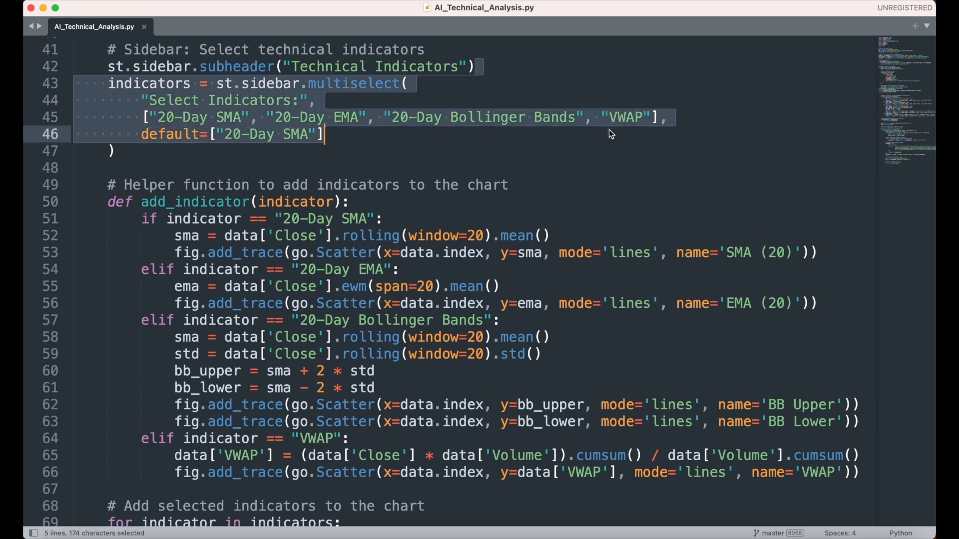
mouse_move(201, 134)
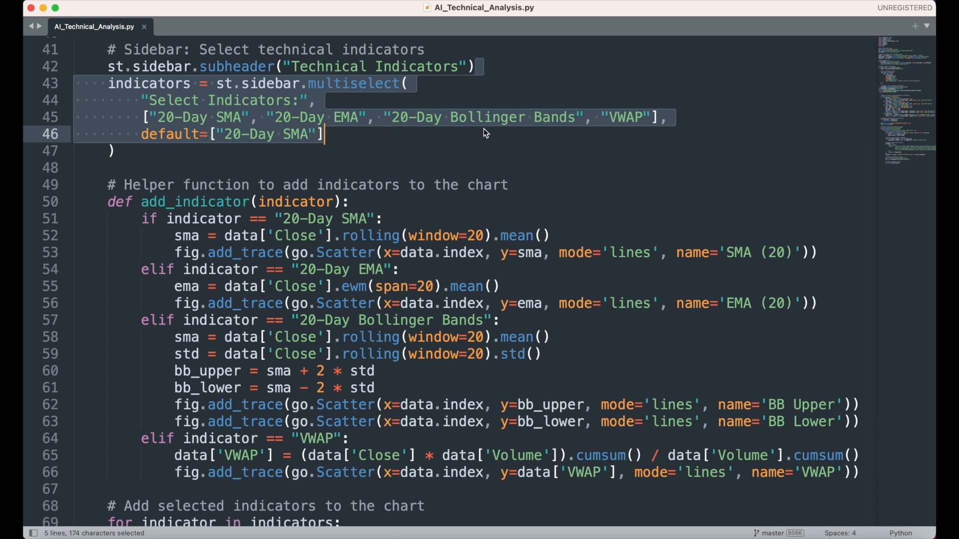
mouse_move(638, 132)
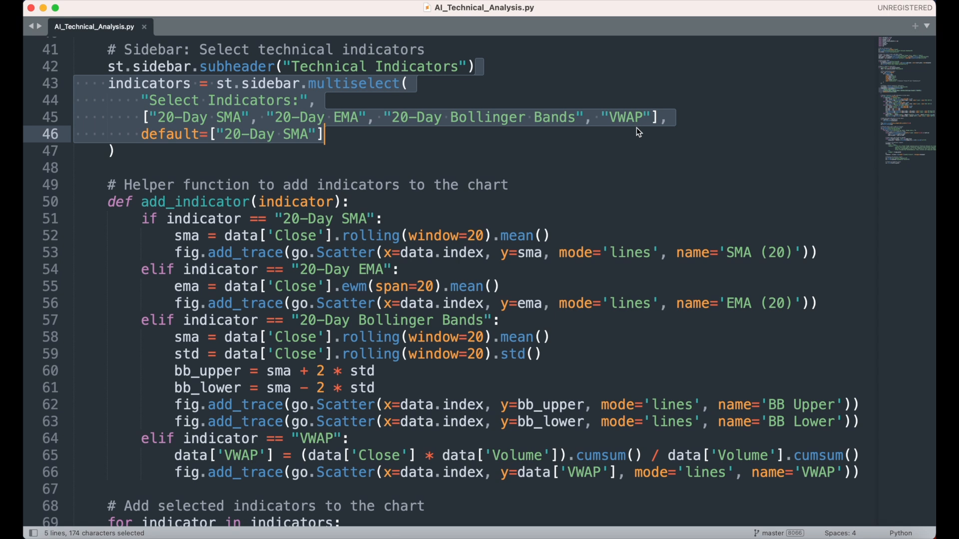
left_click(634, 129)
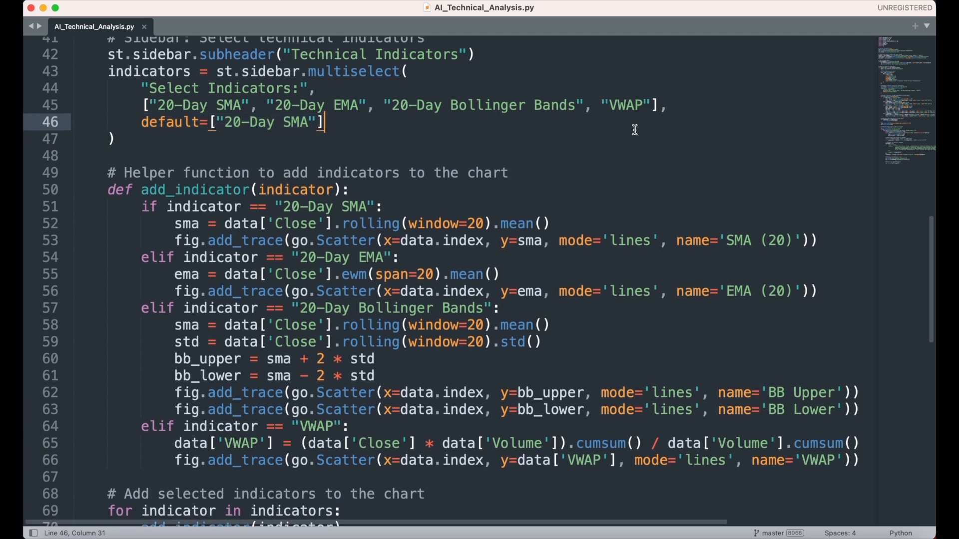
scroll("down", 3)
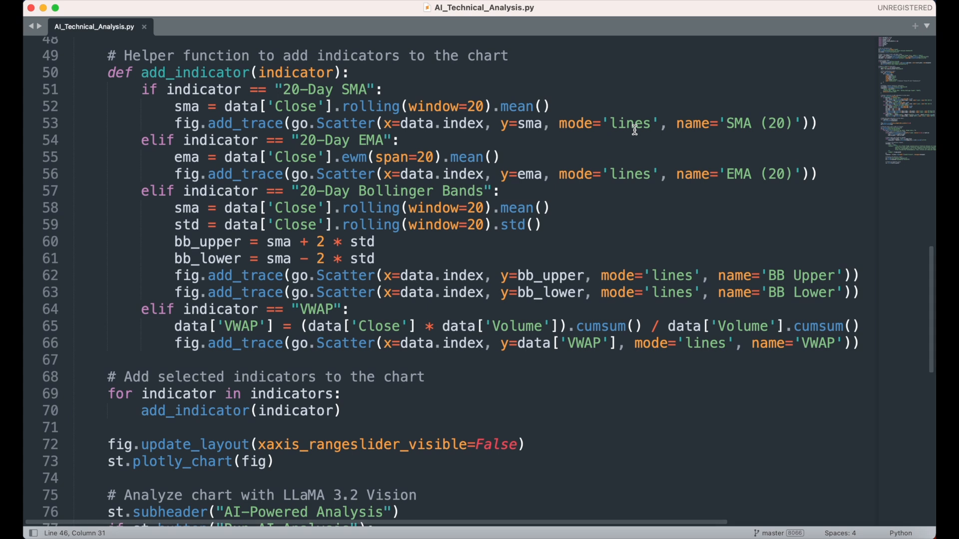
mouse_move(641, 137)
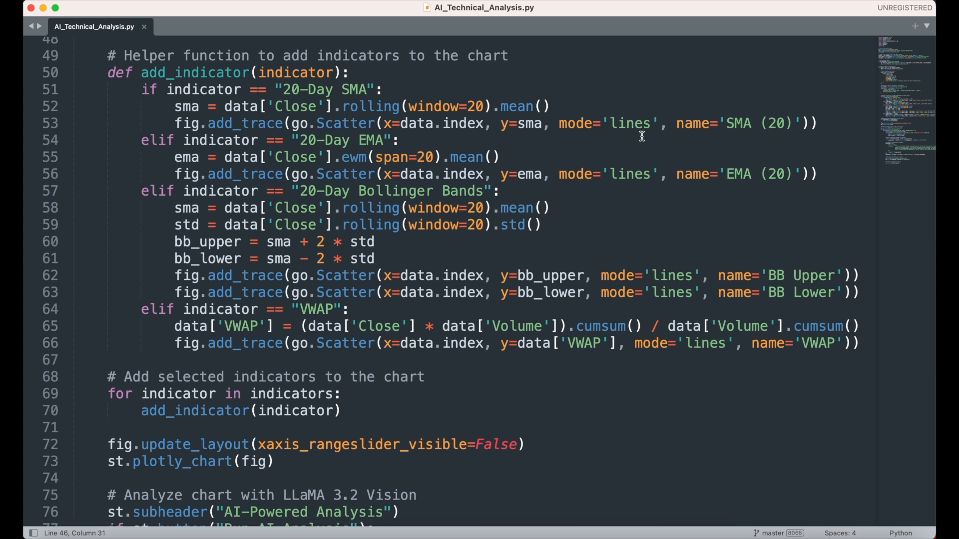
mouse_move(622, 61)
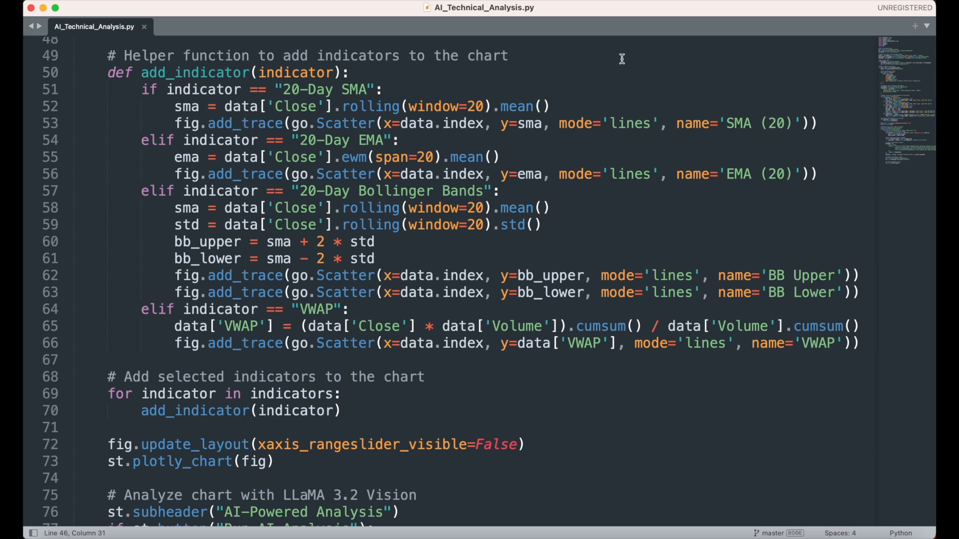
mouse_move(448, 369)
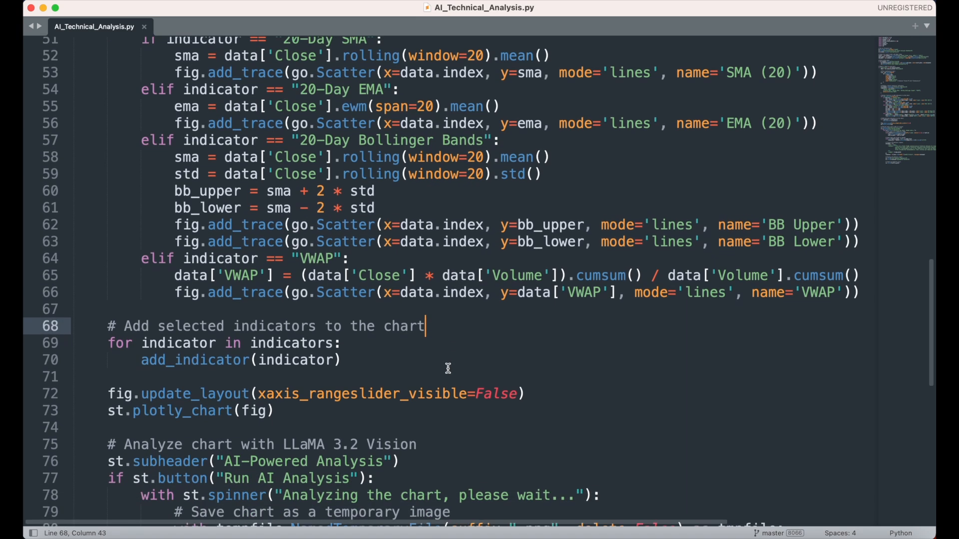
scroll("down", 3)
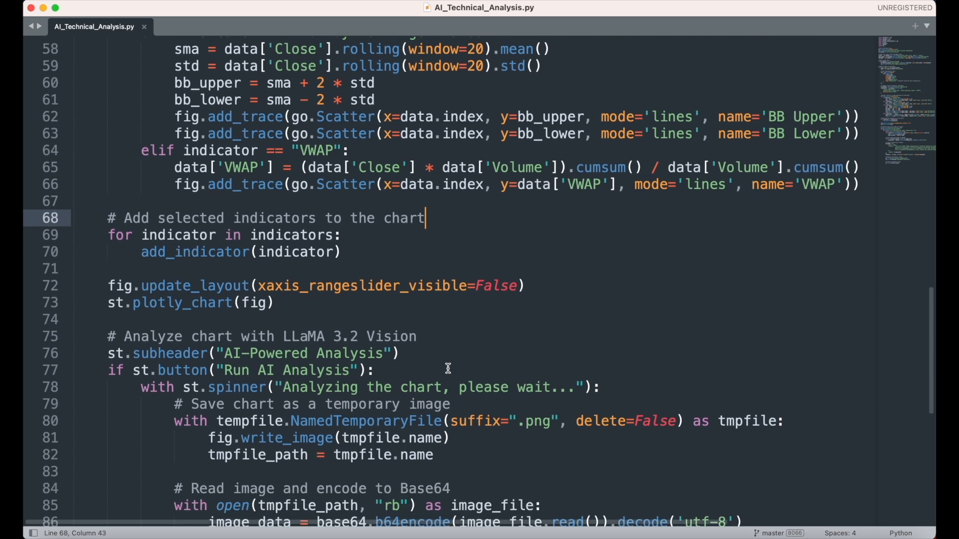
scroll("down", 3)
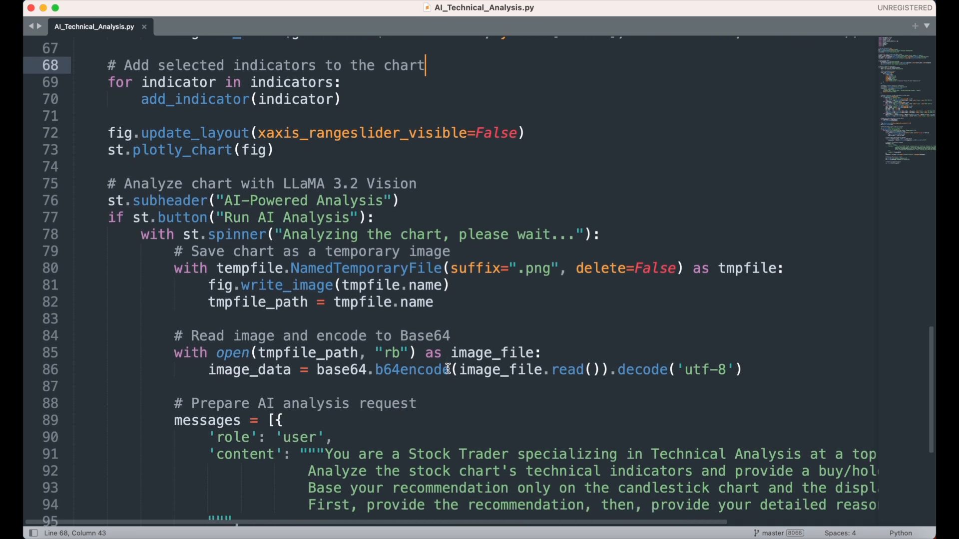
left_click_drag(123, 64, 342, 98)
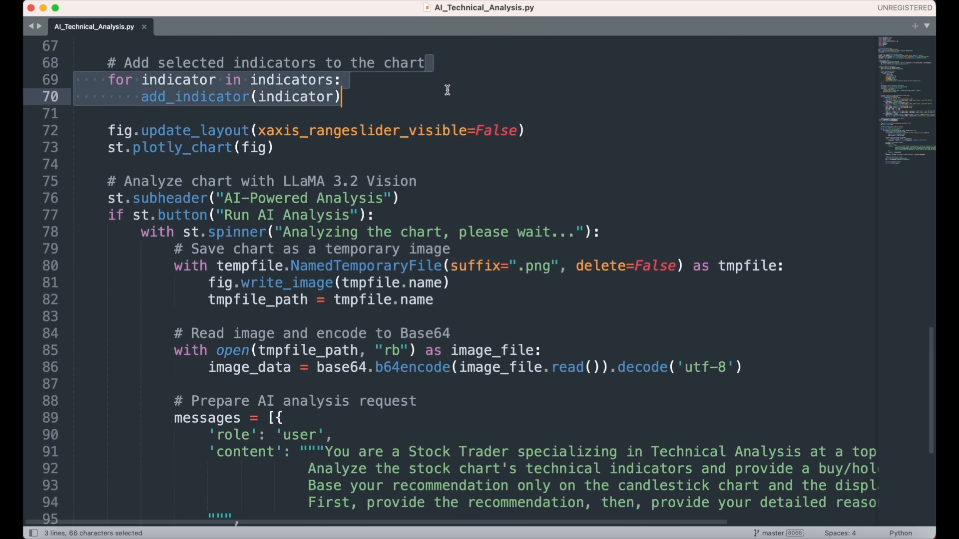
mouse_move(511, 105)
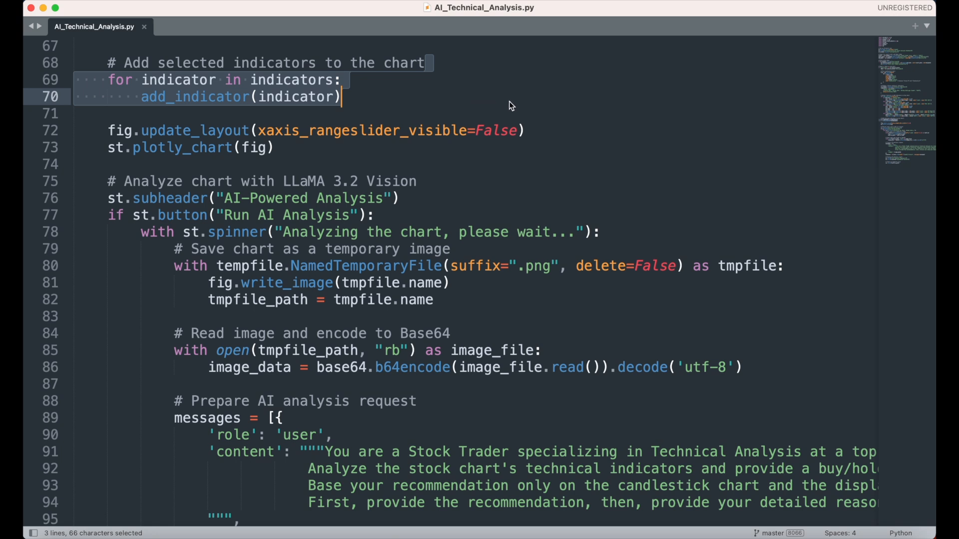
mouse_move(531, 115)
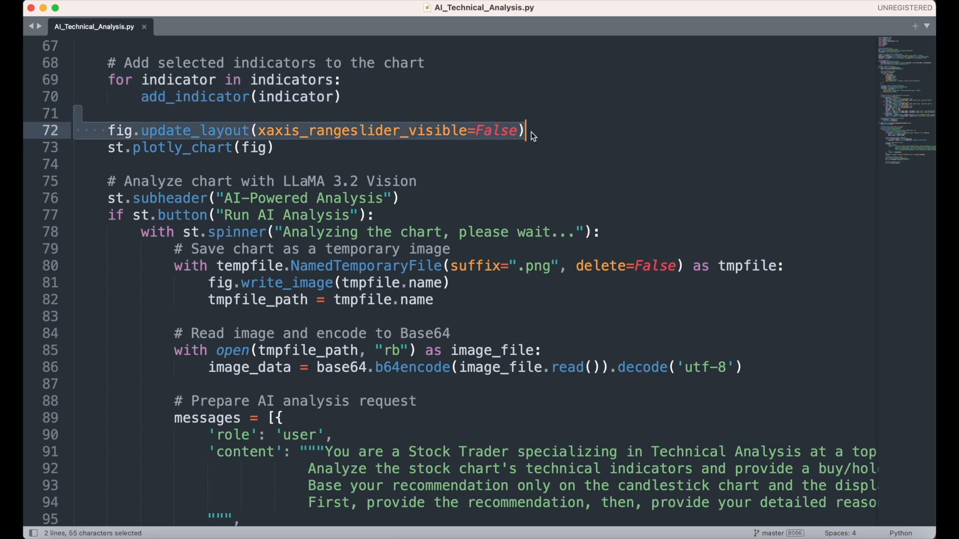
double_click(496, 130)
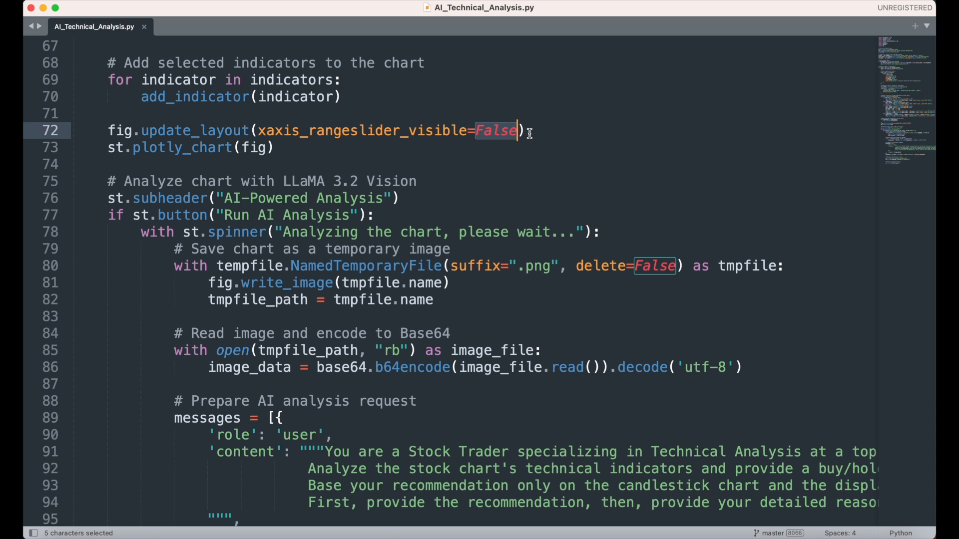
left_click(274, 147)
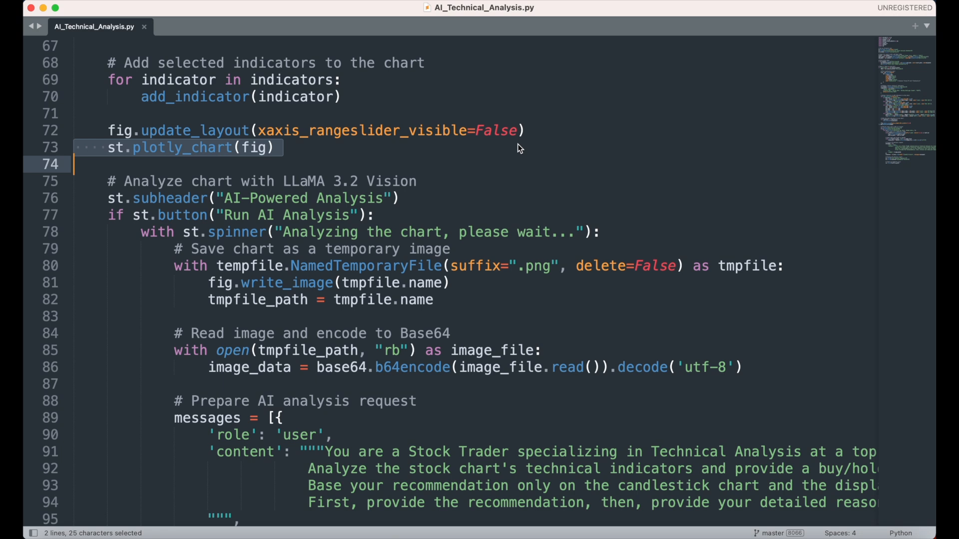
left_click(276, 148)
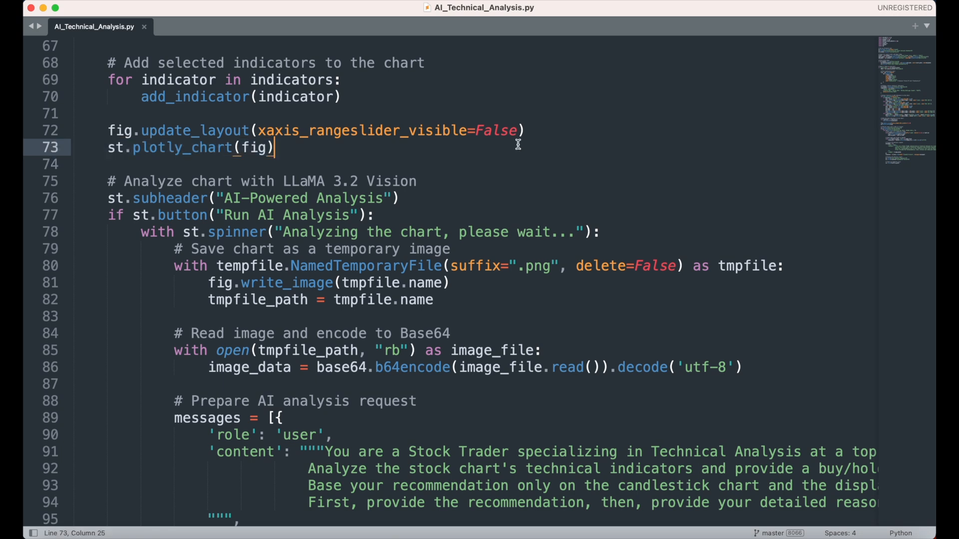
scroll("down", 3)
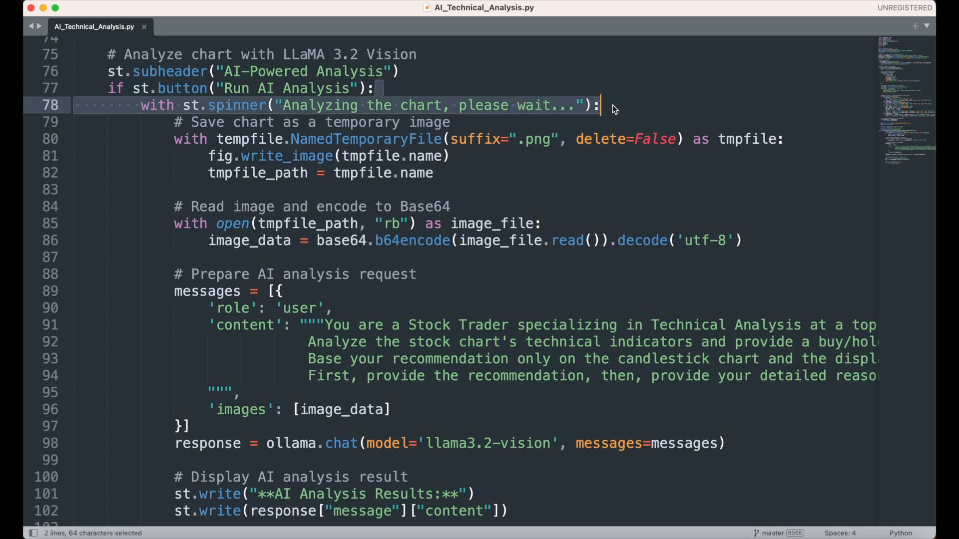
left_click(603, 105)
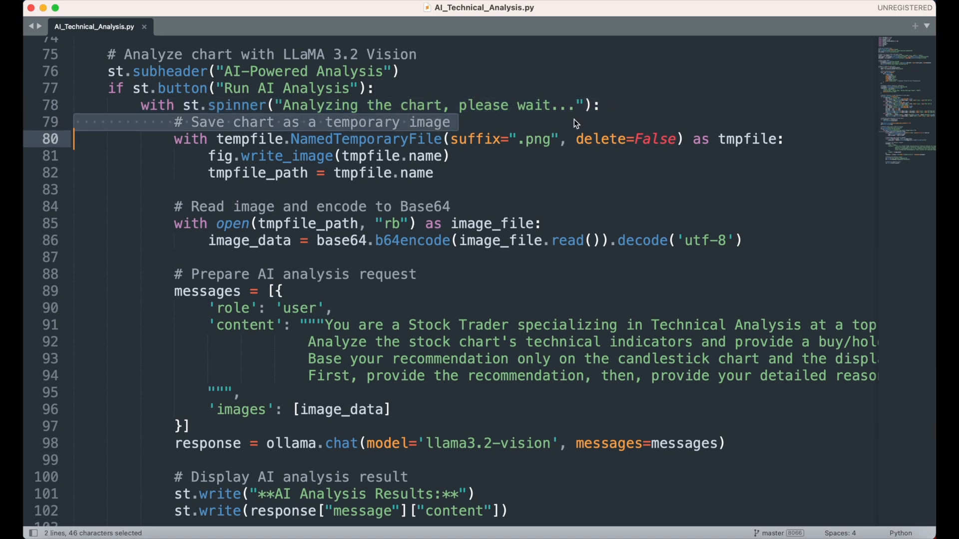
double_click(424, 206)
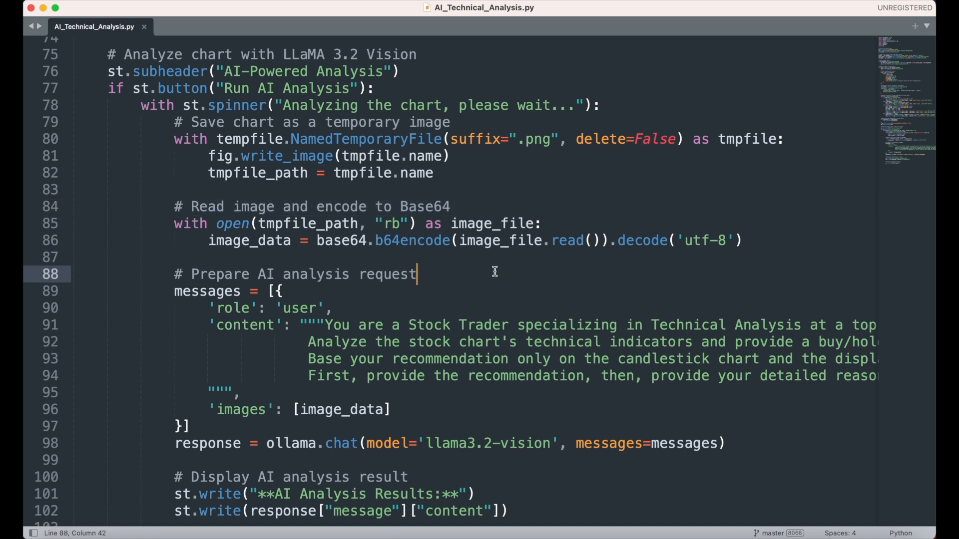
mouse_move(500, 304)
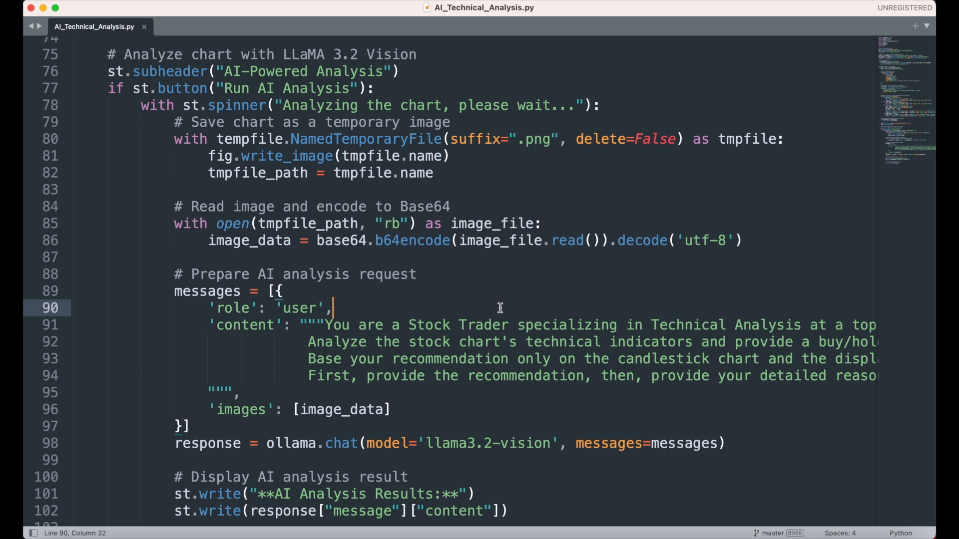
scroll("down", 3)
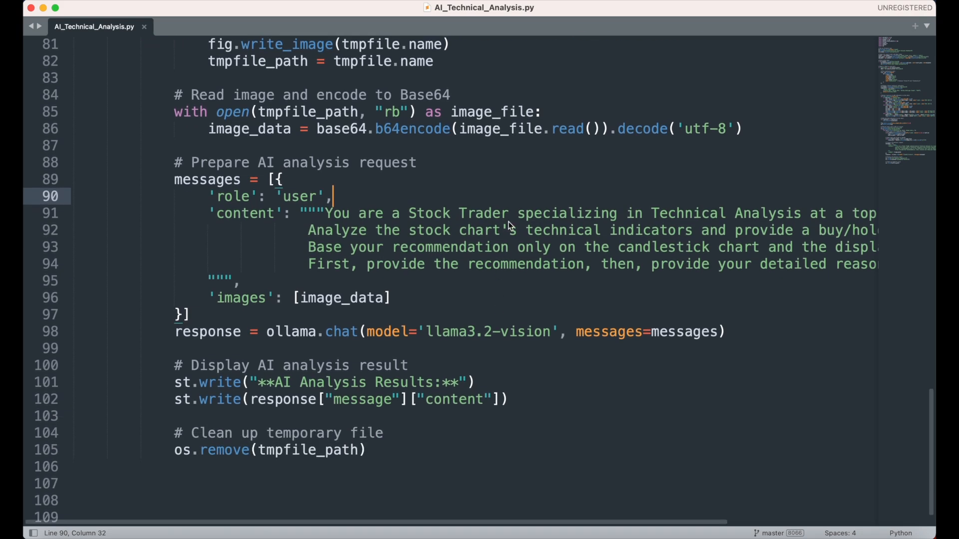
scroll("right", 3)
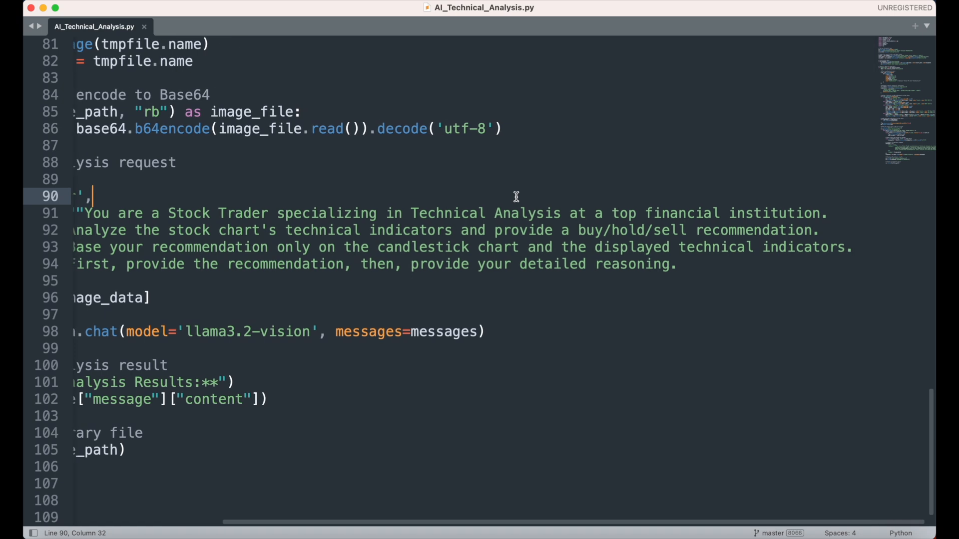
scroll("left", 3)
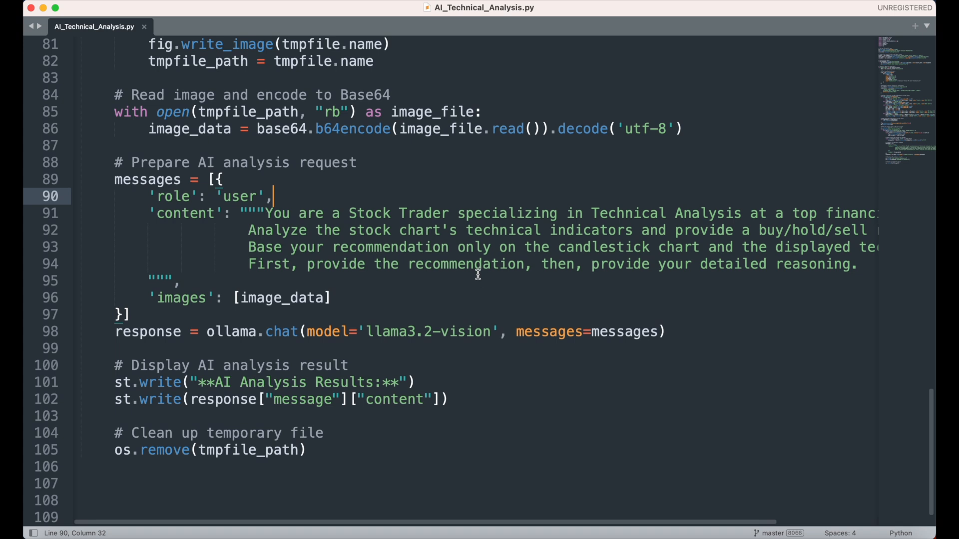
left_click(333, 298)
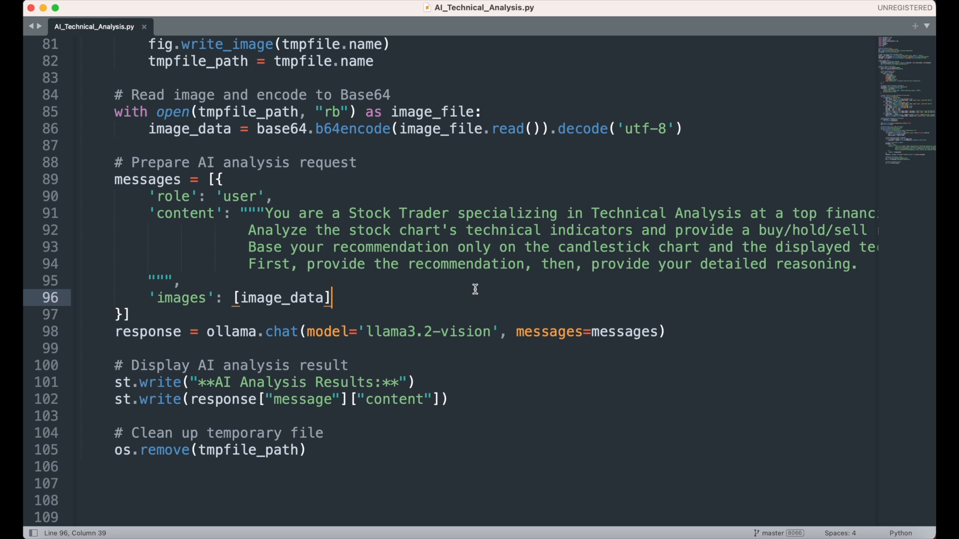
mouse_move(643, 332)
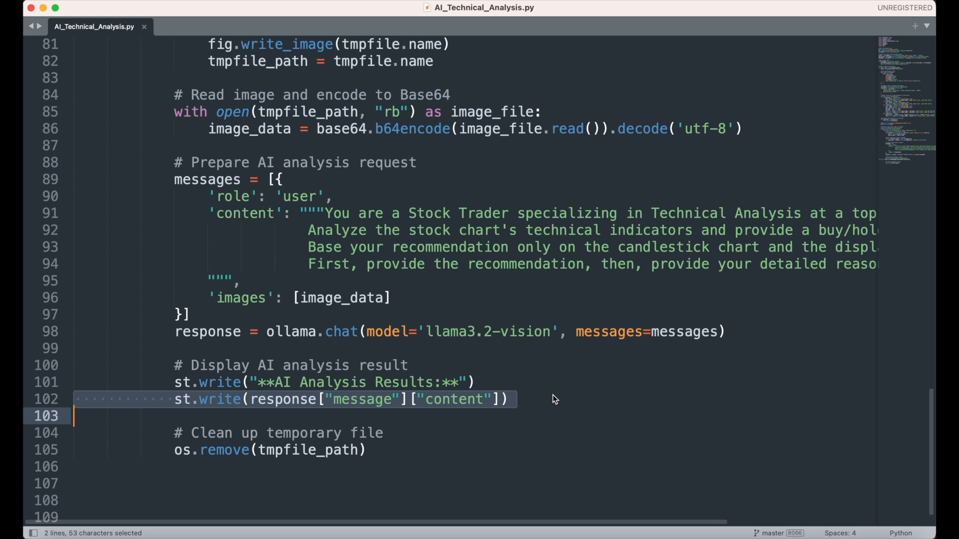
mouse_move(548, 412)
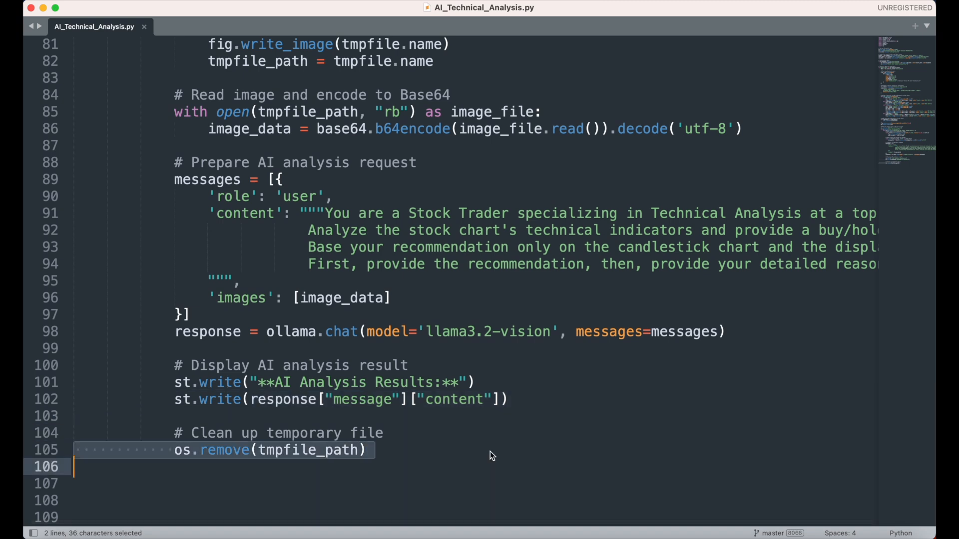
left_click(367, 450)
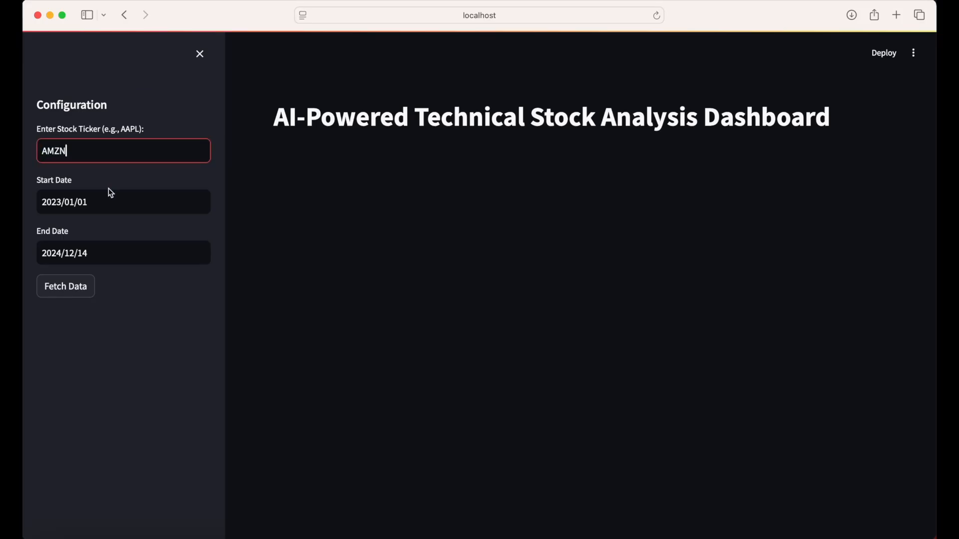
Fetch AMZN 2024 price data and finish selecting SMA, EMA, Bollinger Bands and VWAP.
left_click(65, 286)
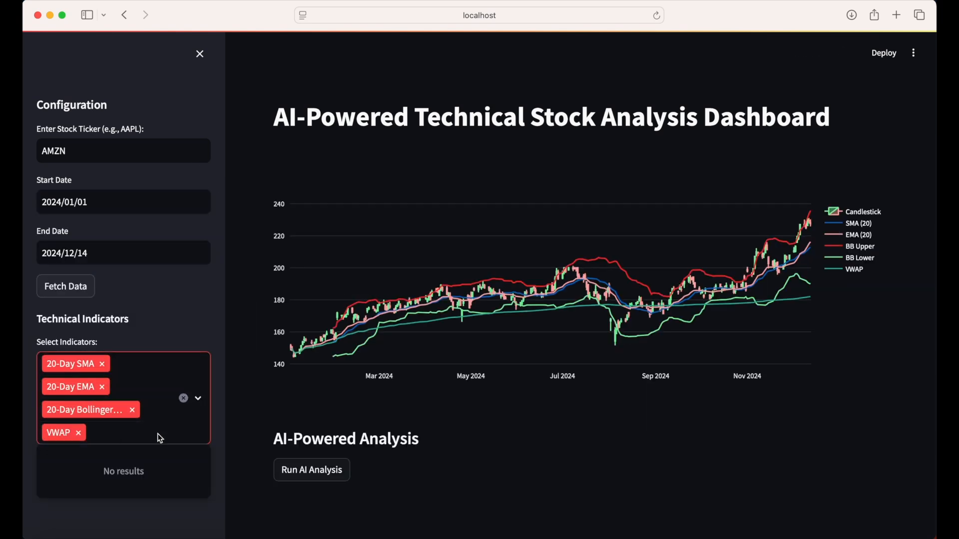
left_click(312, 469)
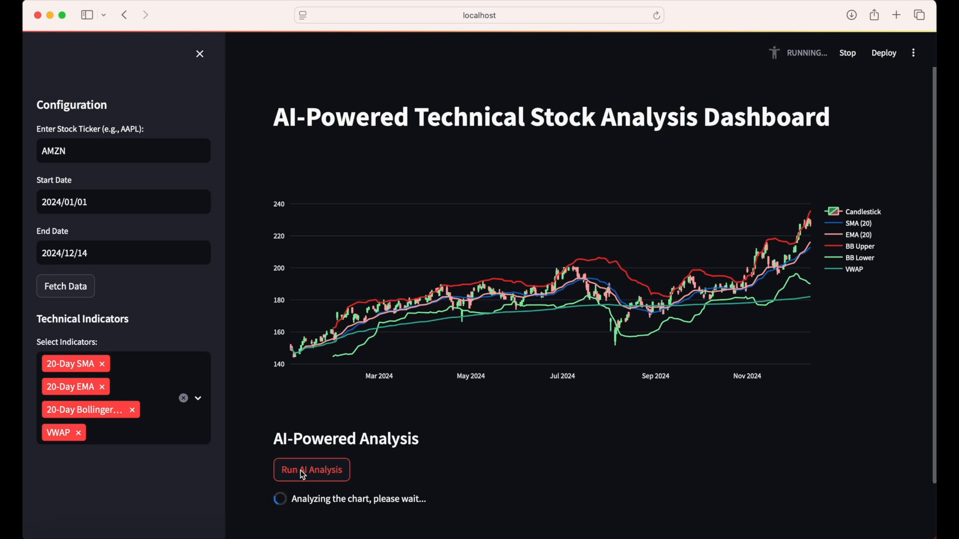
mouse_move(364, 471)
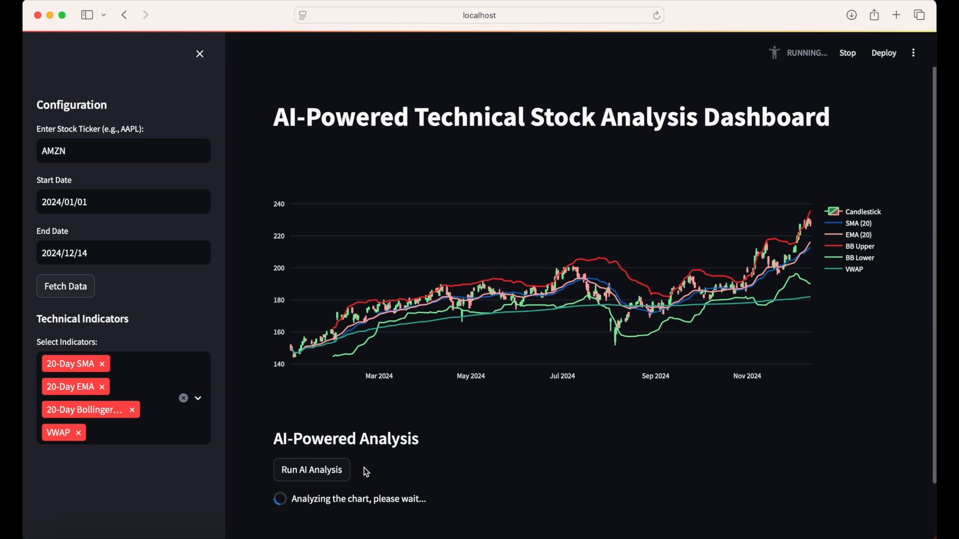